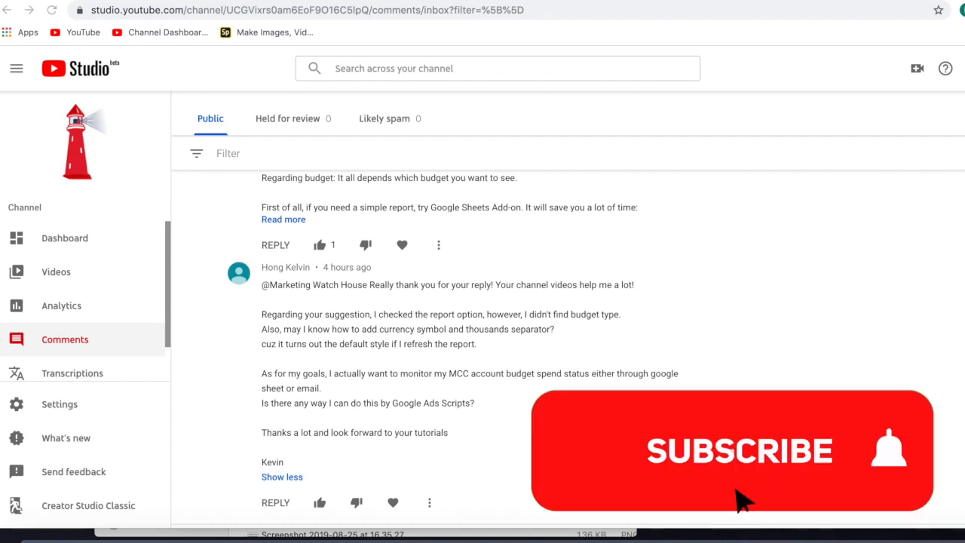
# Step: Highlight the comment mentioning Google Ads Scripts and look through the budget script code
pyautogui.click(731, 450)
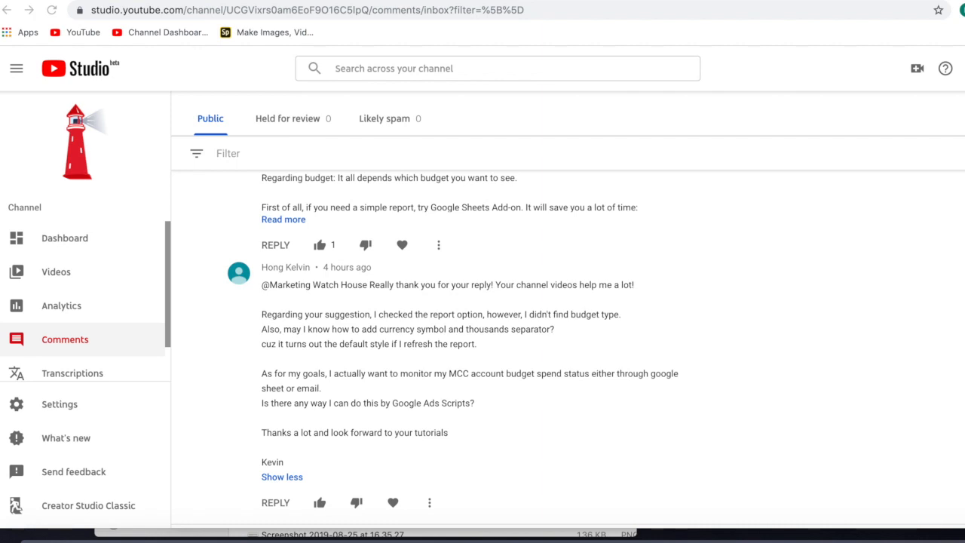
pyautogui.moveTo(384, 371)
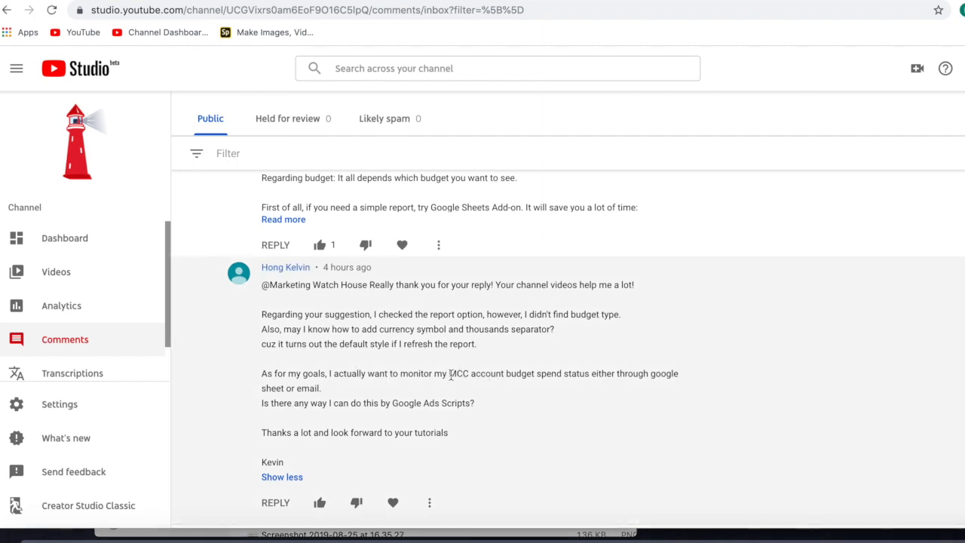
pyautogui.moveTo(448, 373); pyautogui.dragTo(564, 374)
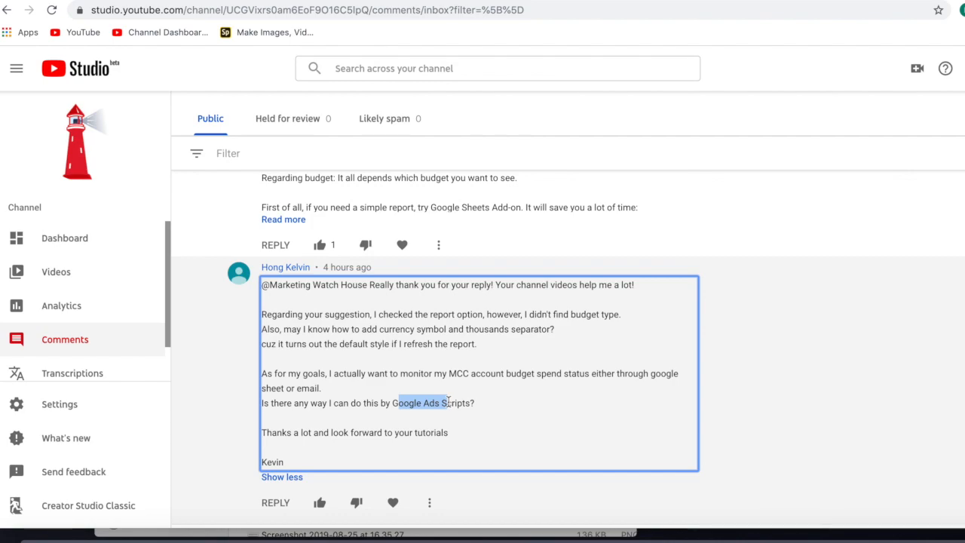
pyautogui.click(406, 5)
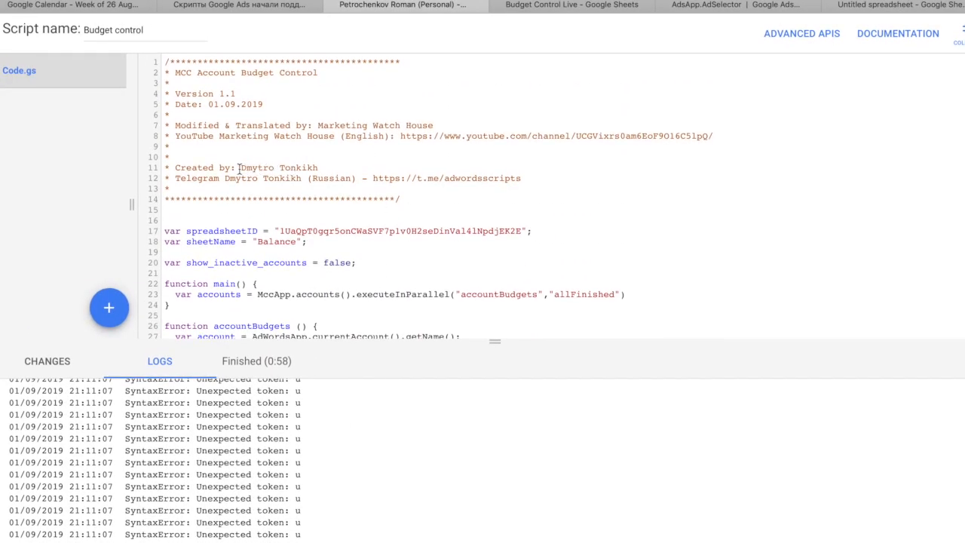
pyautogui.doubleClick(279, 168)
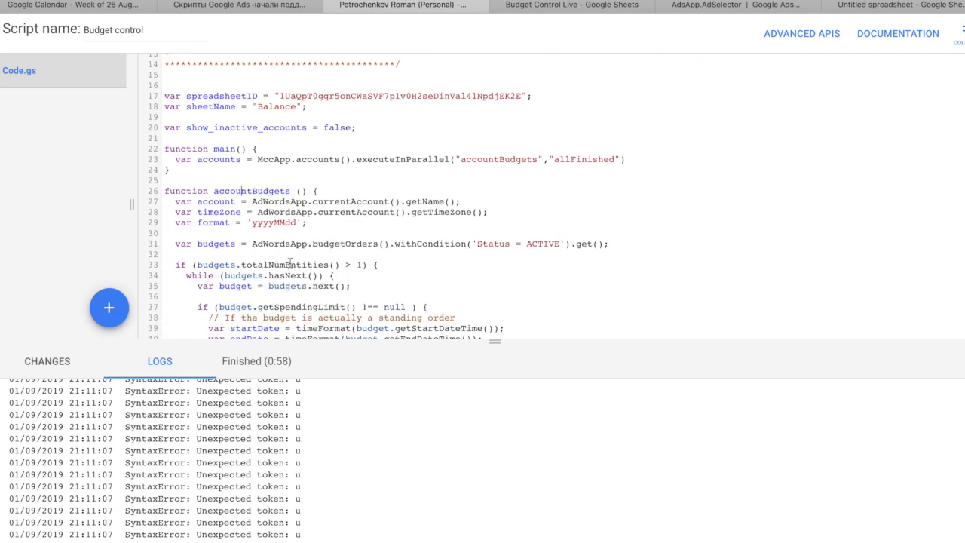
pyautogui.scroll(-3)
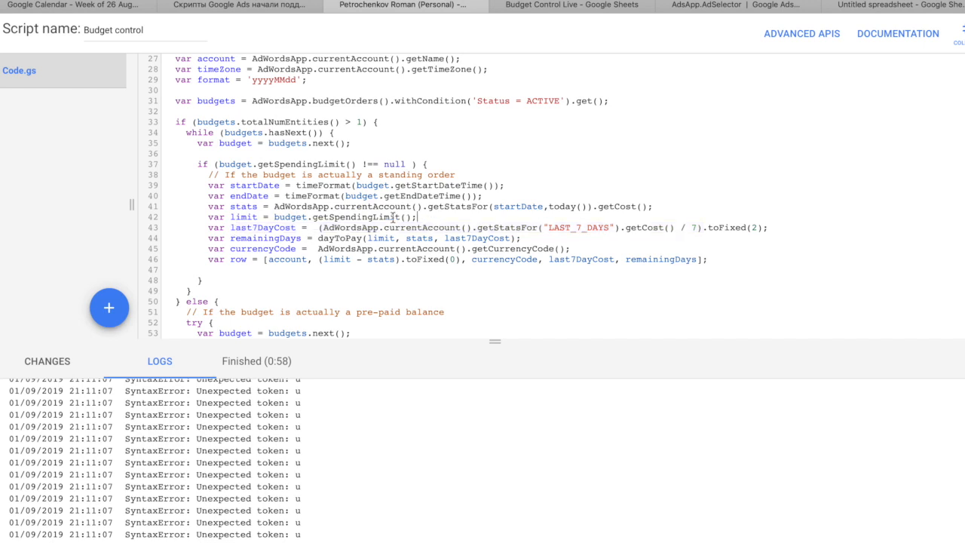
# Step: Inspect the remainingDays variable and change the date range from 7 to 30
pyautogui.doubleClick(262, 227)
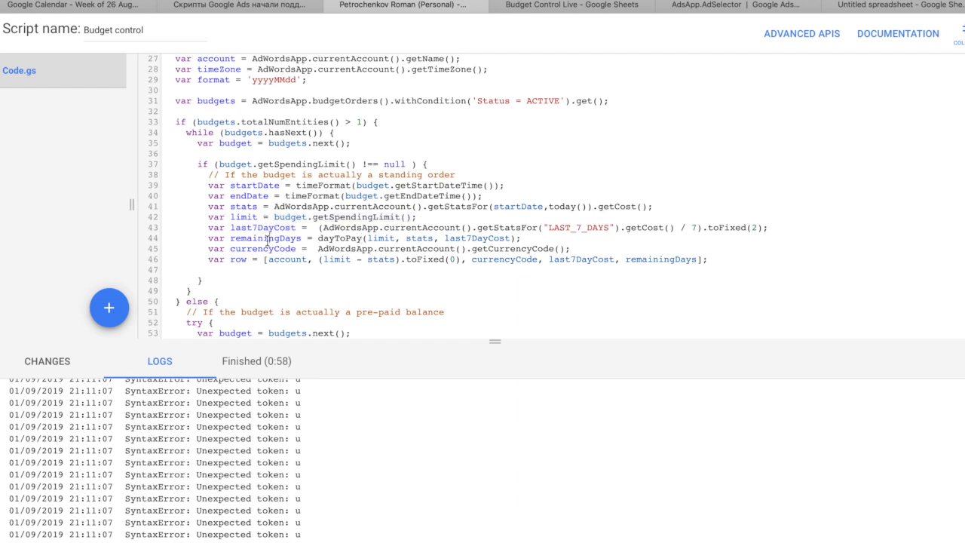
pyautogui.doubleClick(264, 238)
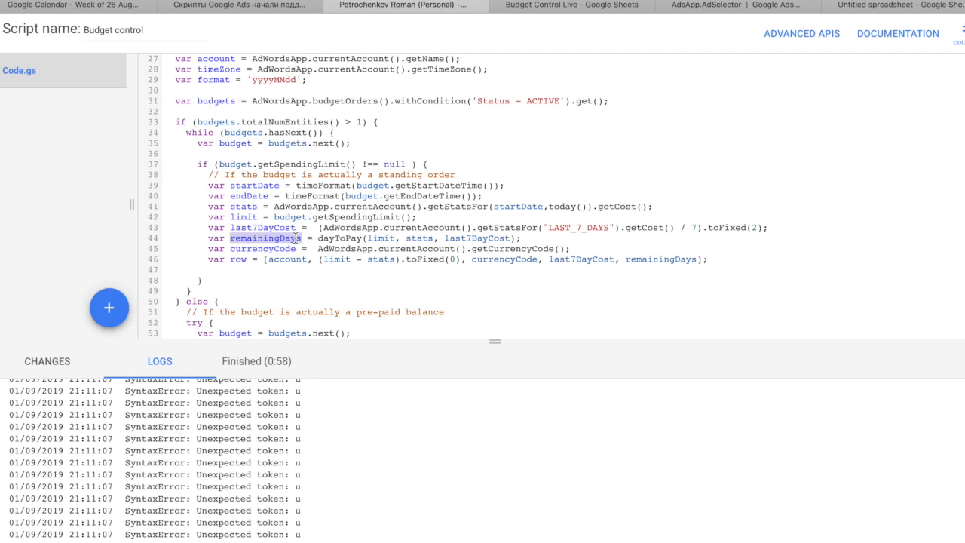
pyautogui.scroll(-3)
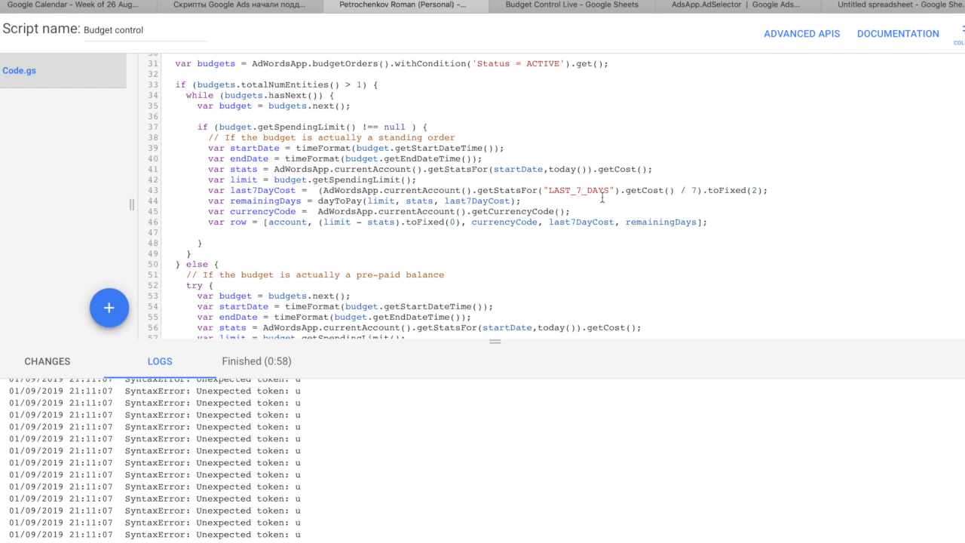
pyautogui.press('Backspace')
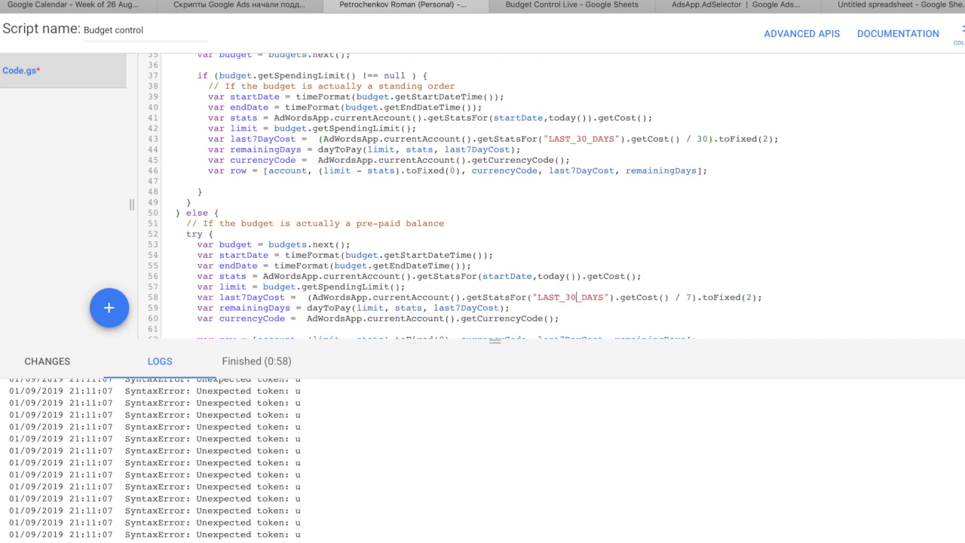
pyautogui.write('30')
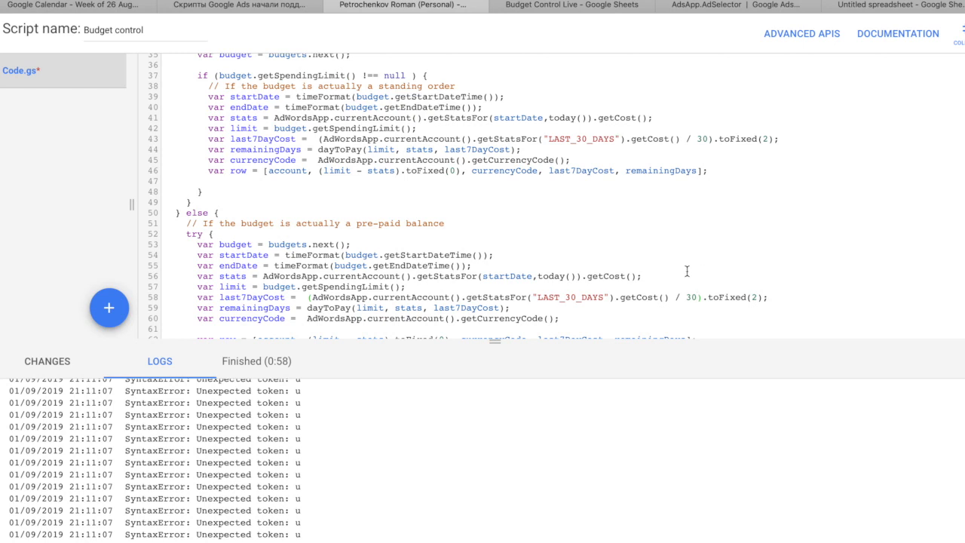
pyautogui.moveTo(600, 271)
pyautogui.write('7')
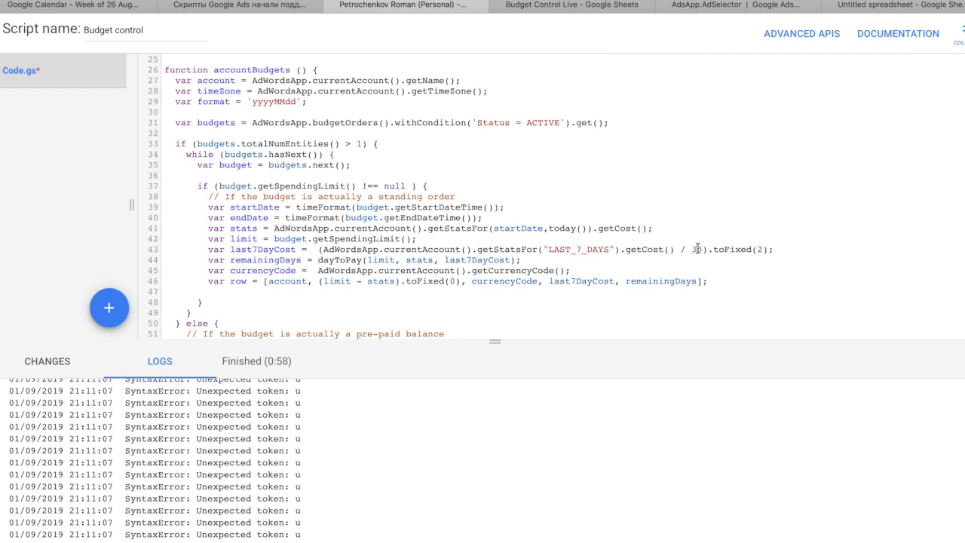
# Step: Scroll to the sample account settings and review MyAccount and its 14000 budget
pyautogui.scroll(-3)
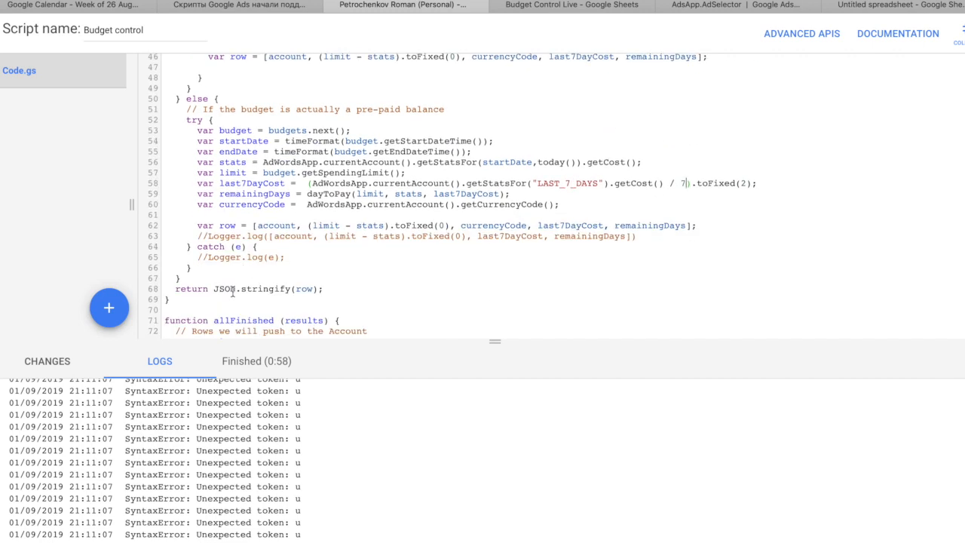
pyautogui.scroll(-3)
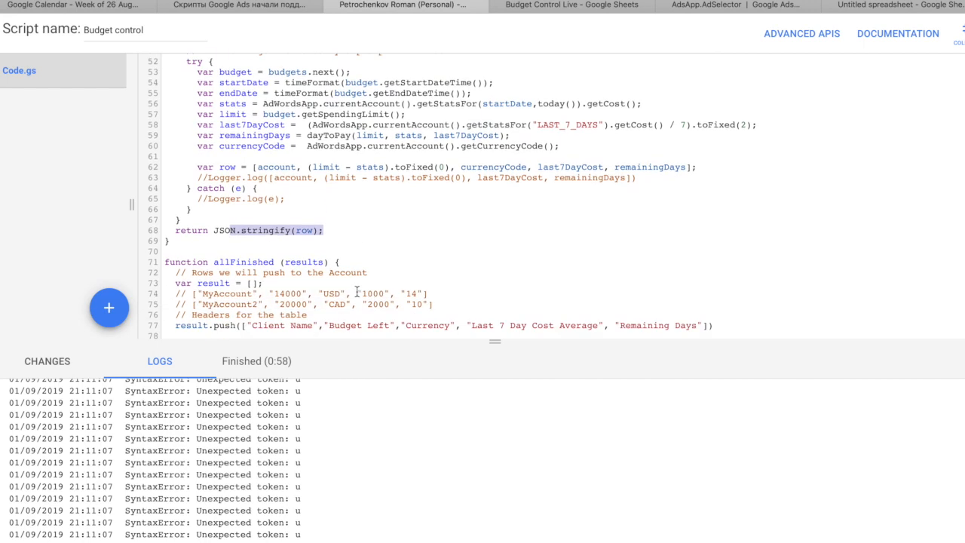
pyautogui.scroll(-3)
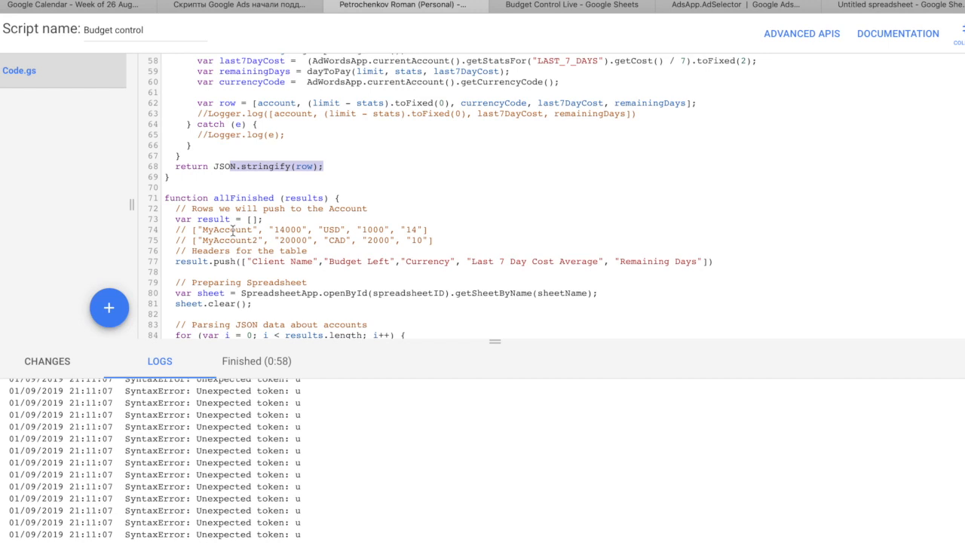
pyautogui.doubleClick(227, 229)
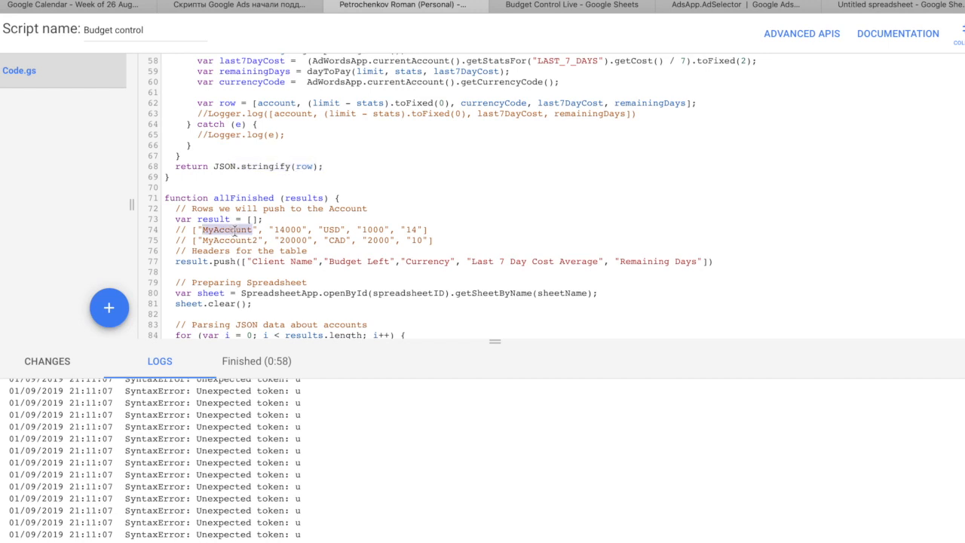
pyautogui.doubleClick(287, 230)
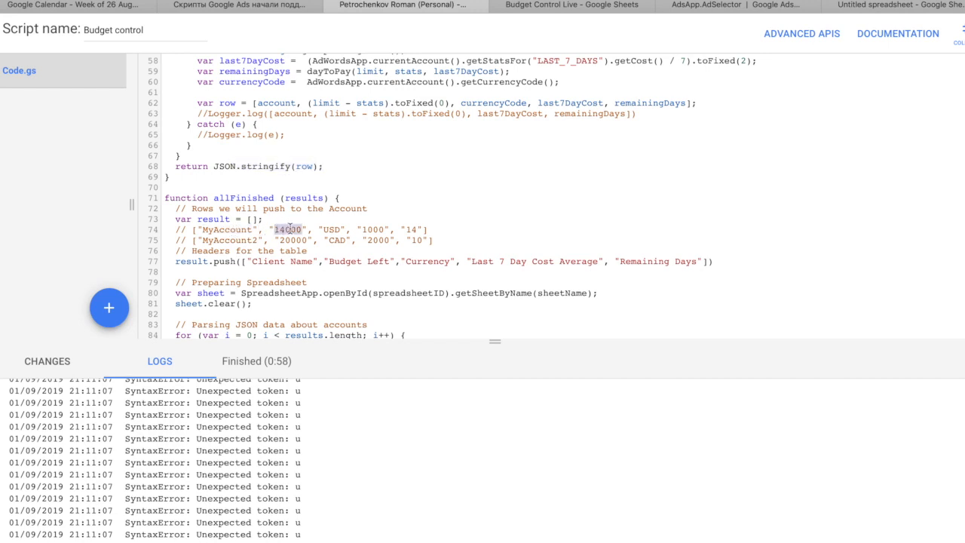
pyautogui.doubleClick(331, 230)
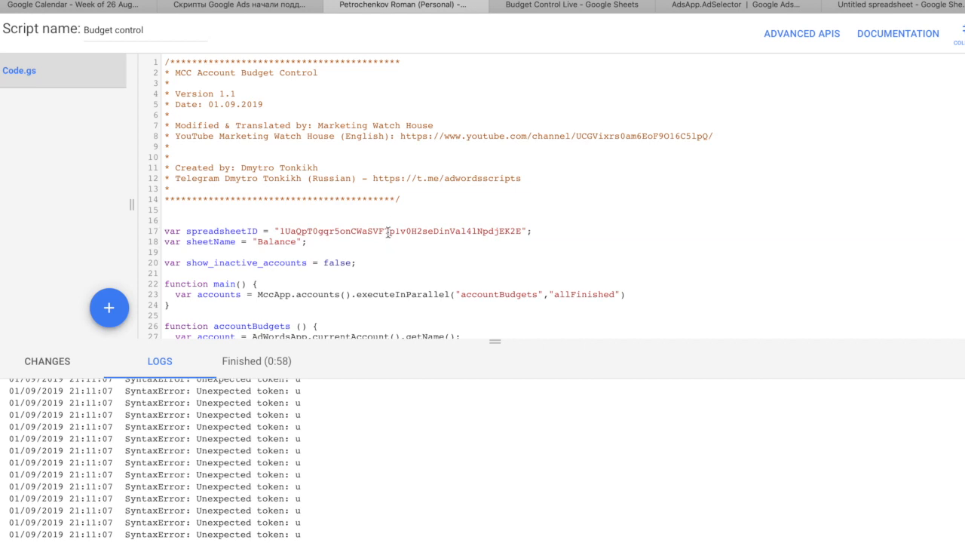
# Step: Select the old spreadsheet ID and name the new spreadsheet Budget Control Live 2
pyautogui.doubleClick(403, 231)
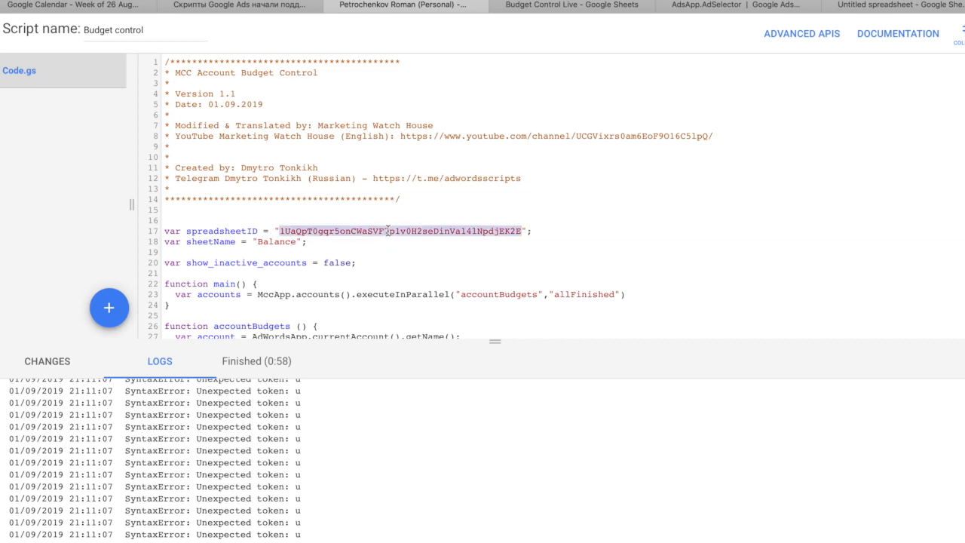
pyautogui.doubleClick(276, 242)
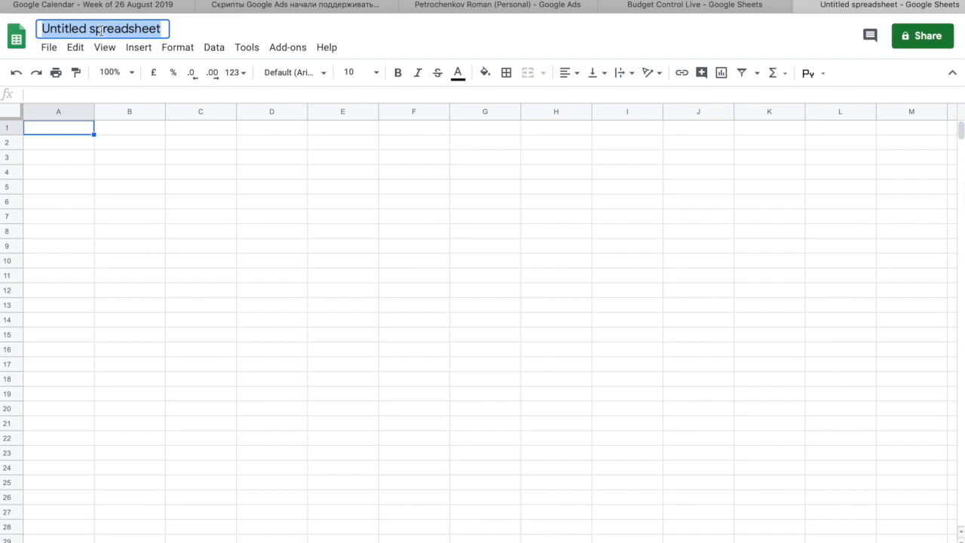
pyautogui.write('Budget Control Live 2')
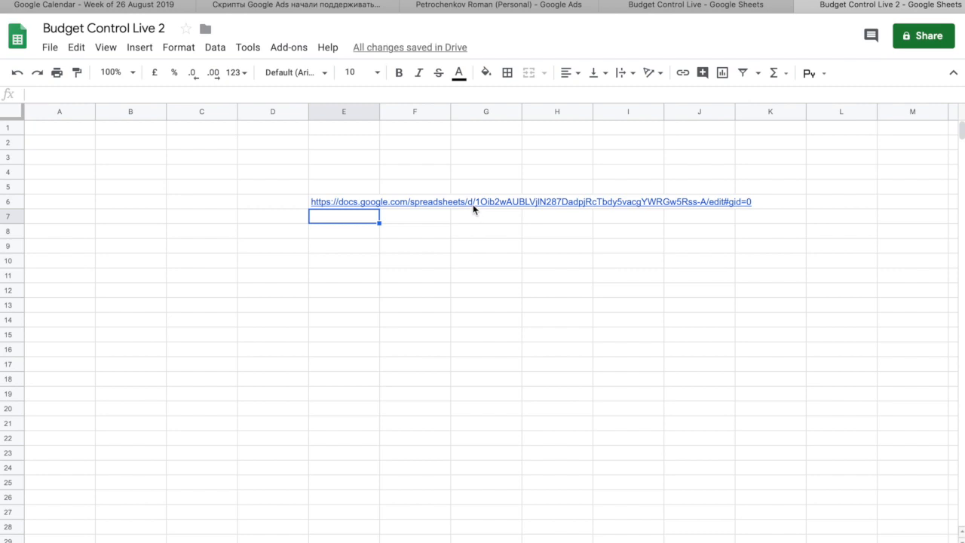
pyautogui.moveTo(622, 214)
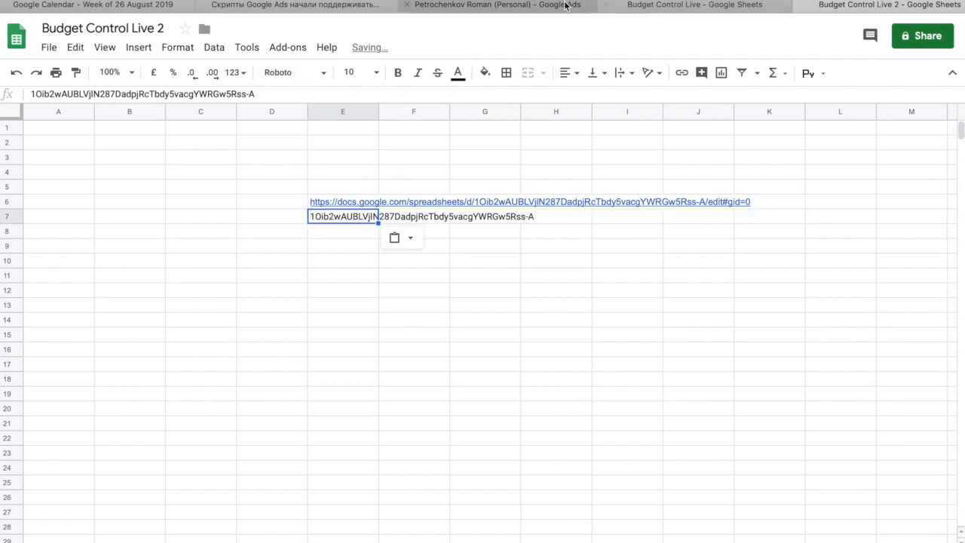
pyautogui.click(497, 6)
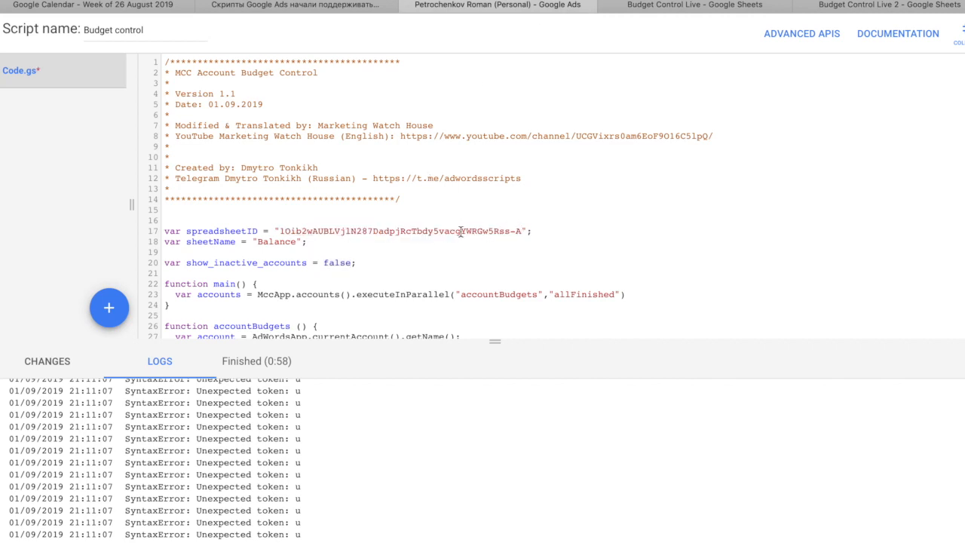
# Step: Select the Balance sheet name and the show_inactive_accounts value false in the script
pyautogui.doubleClick(276, 241)
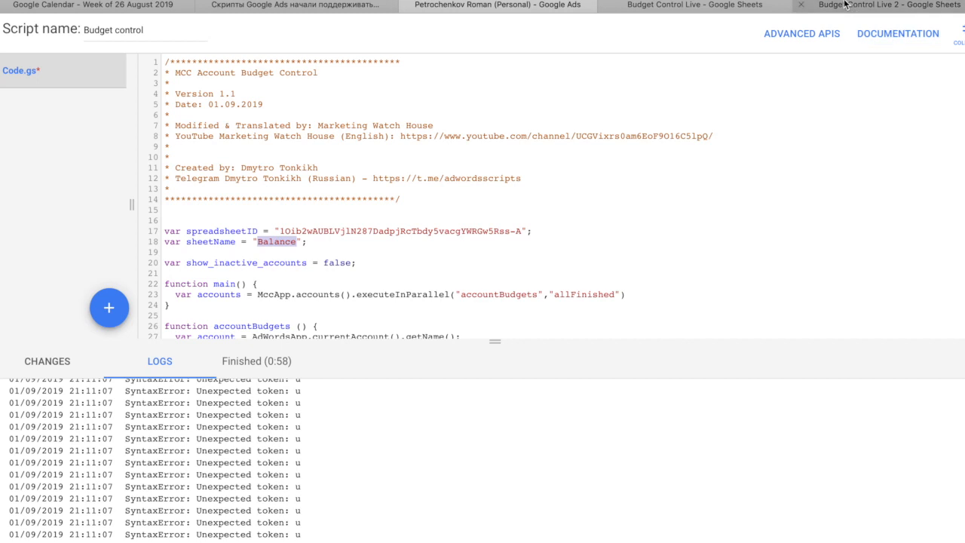
pyautogui.click(890, 5)
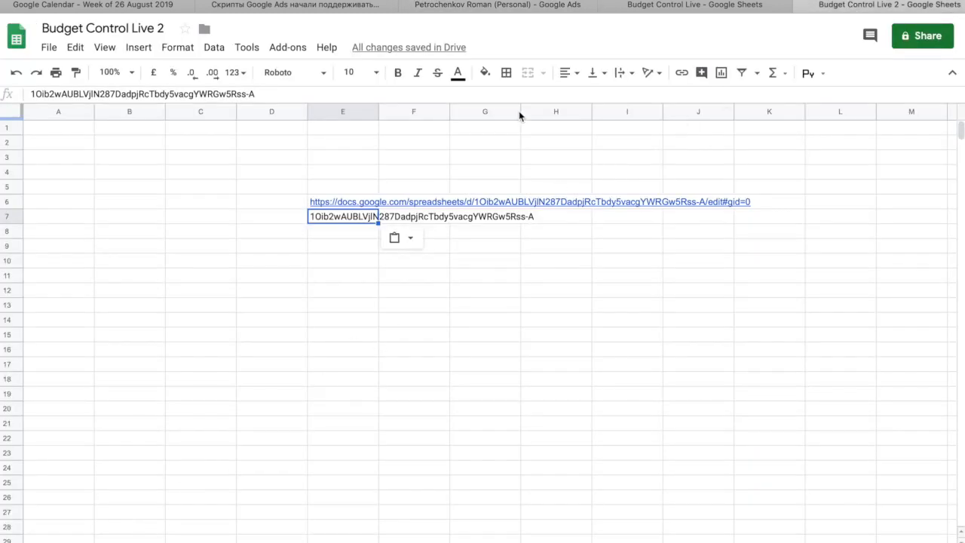
pyautogui.click(497, 5)
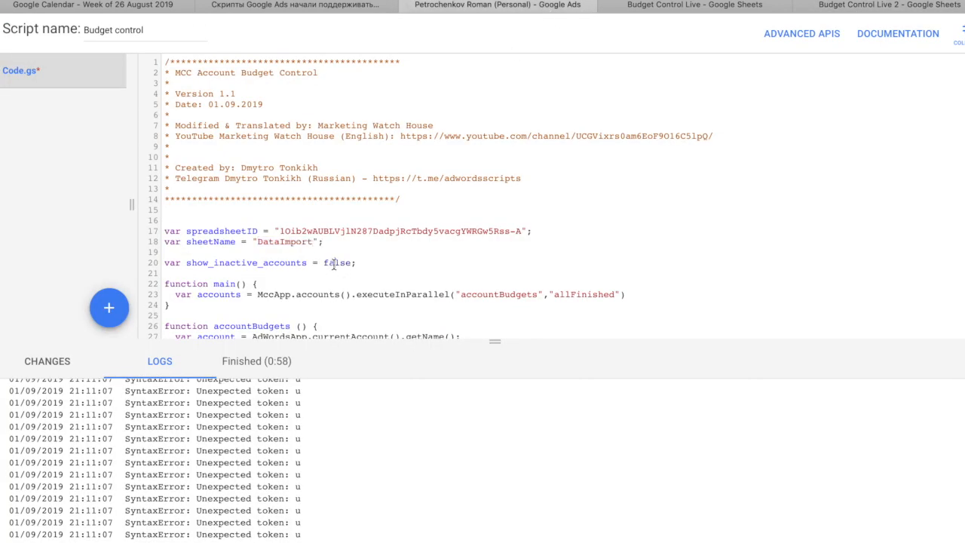
pyautogui.doubleClick(337, 263)
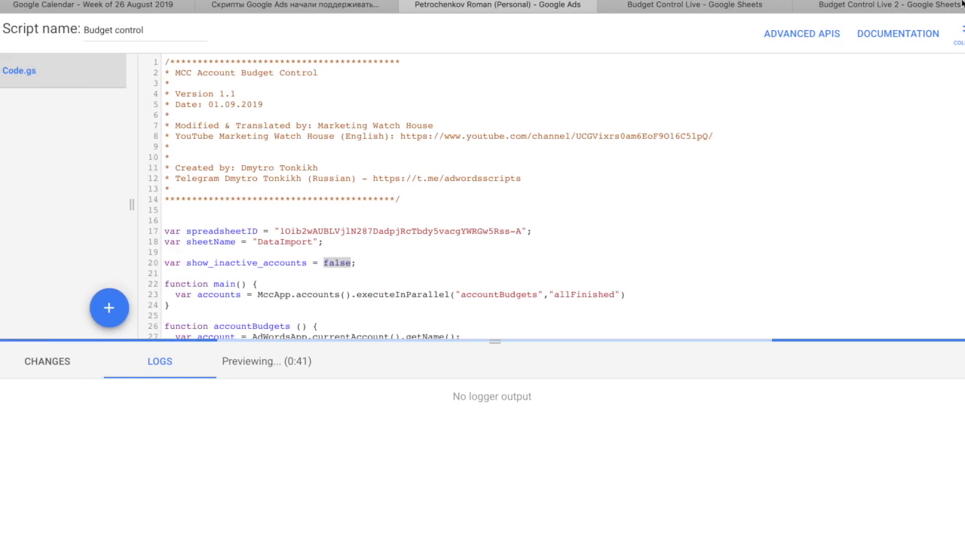
# Step: Browse the Google Ads add-on options in Budget Control Live 2, then return to the script
pyautogui.click(889, 5)
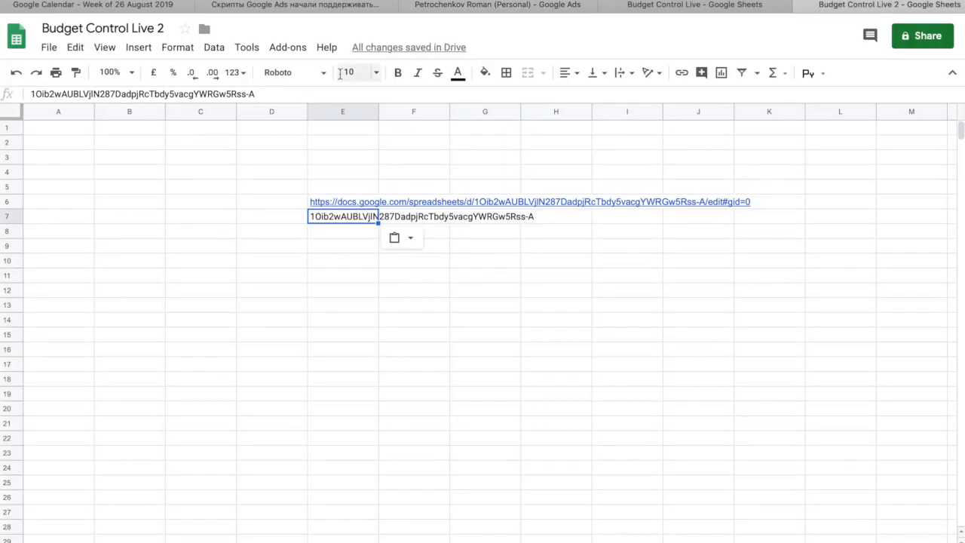
pyautogui.click(287, 47)
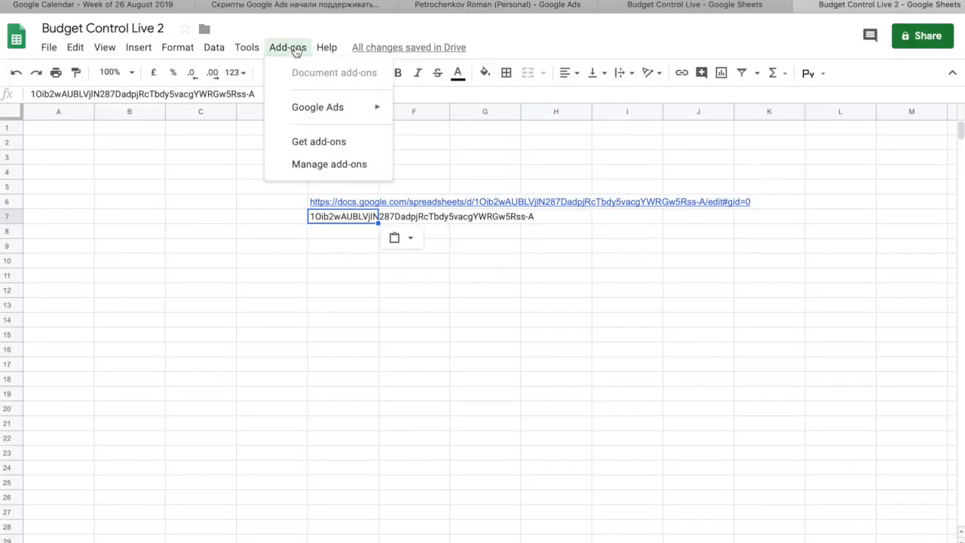
pyautogui.moveTo(317, 107)
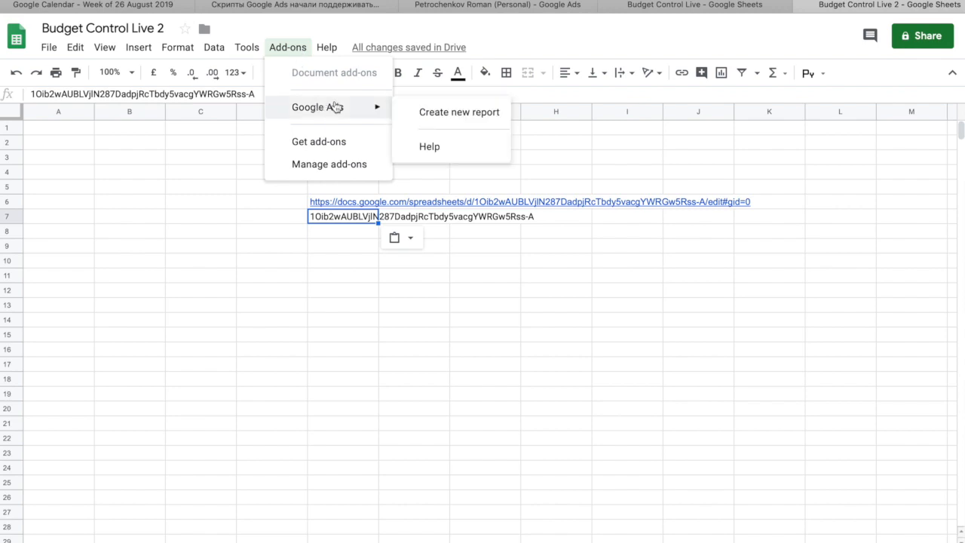
pyautogui.moveTo(459, 111)
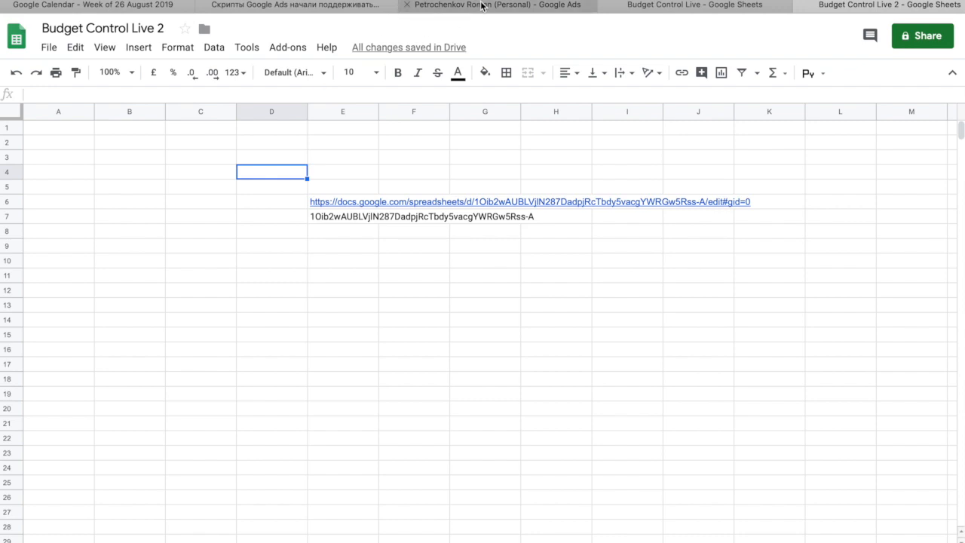
pyautogui.moveTo(494, 5)
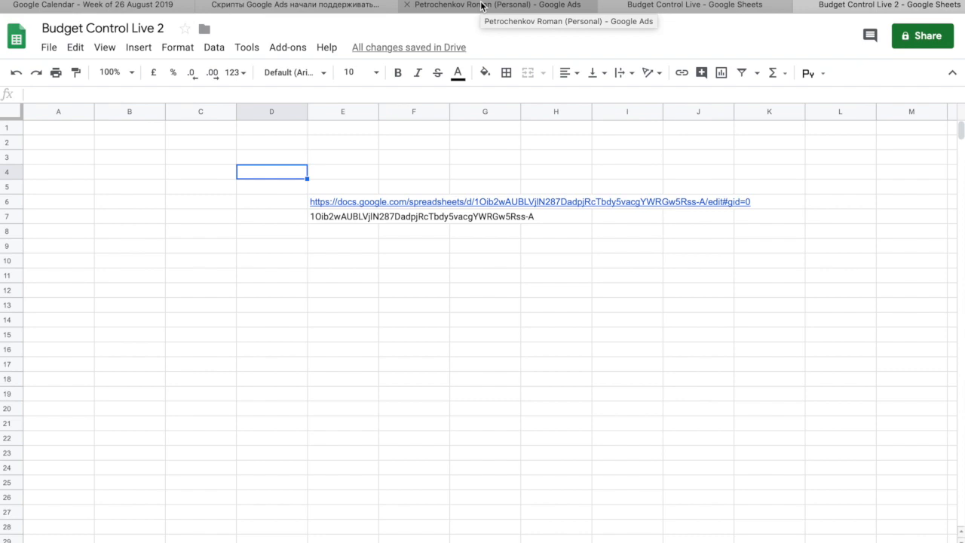
pyautogui.click(495, 6)
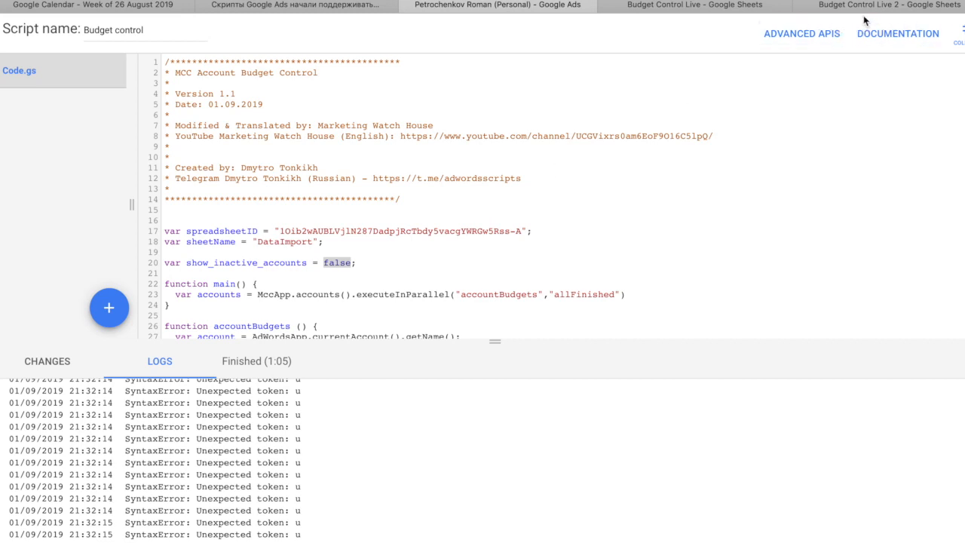
# Step: Review both accounts' Budget Left (15642), Currency and Remaining Days in Budget Control Live 2
pyautogui.click(888, 5)
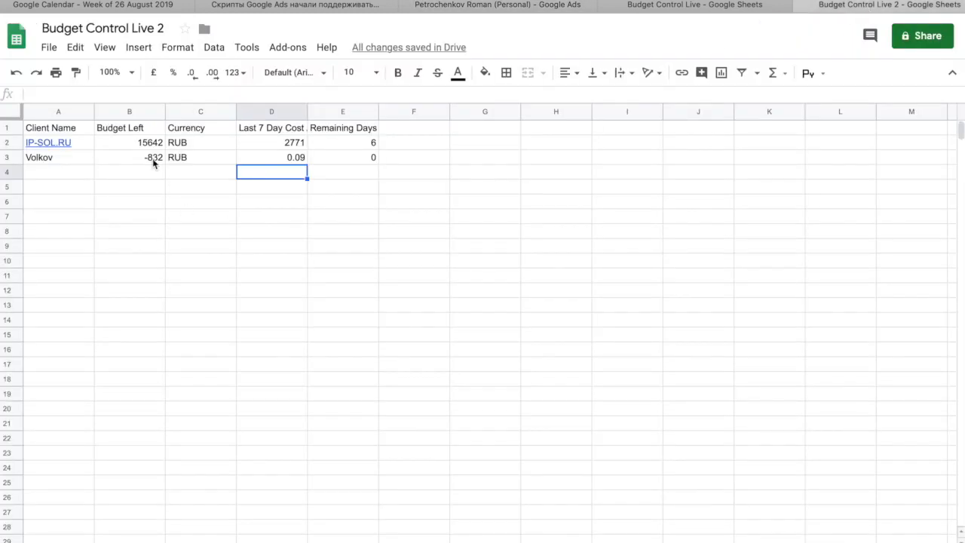
pyautogui.moveTo(111, 148)
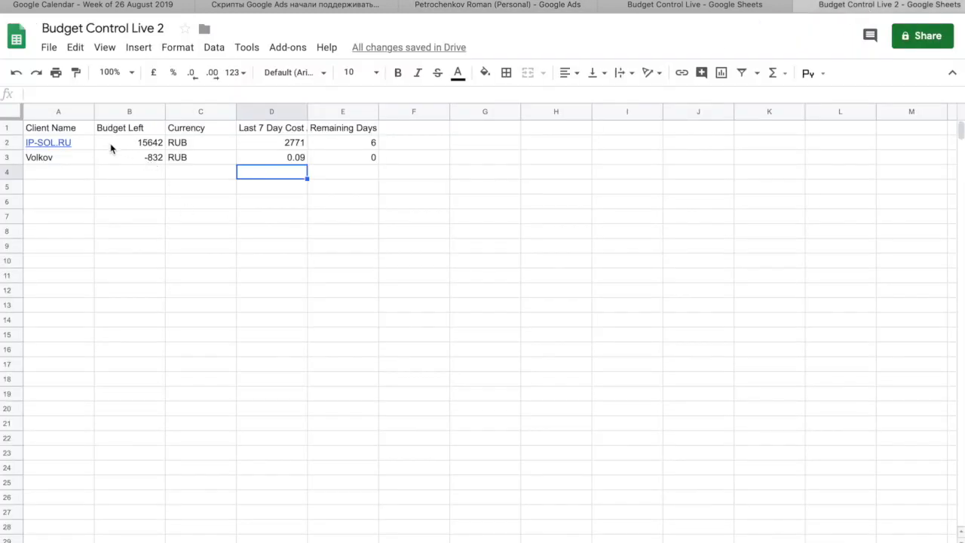
pyautogui.moveTo(81, 142)
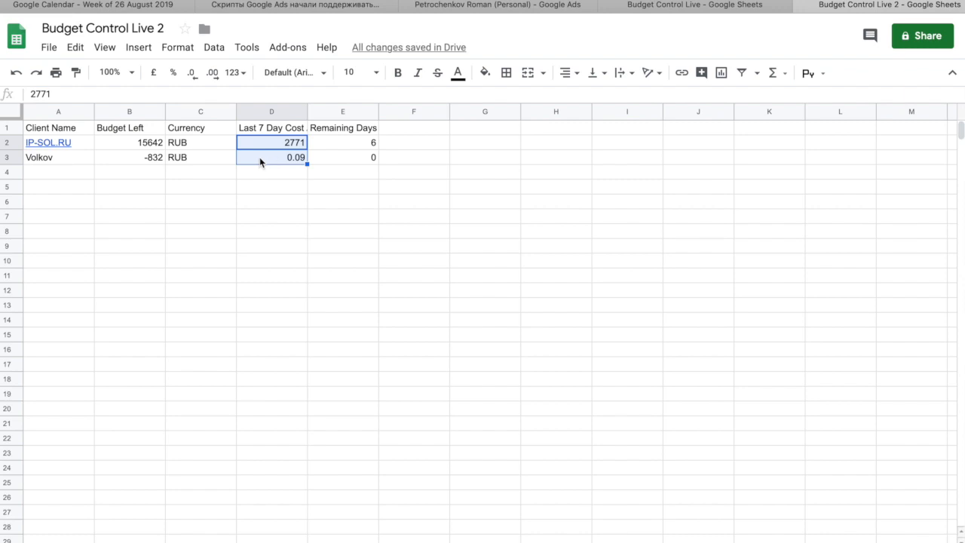
pyautogui.click(128, 143)
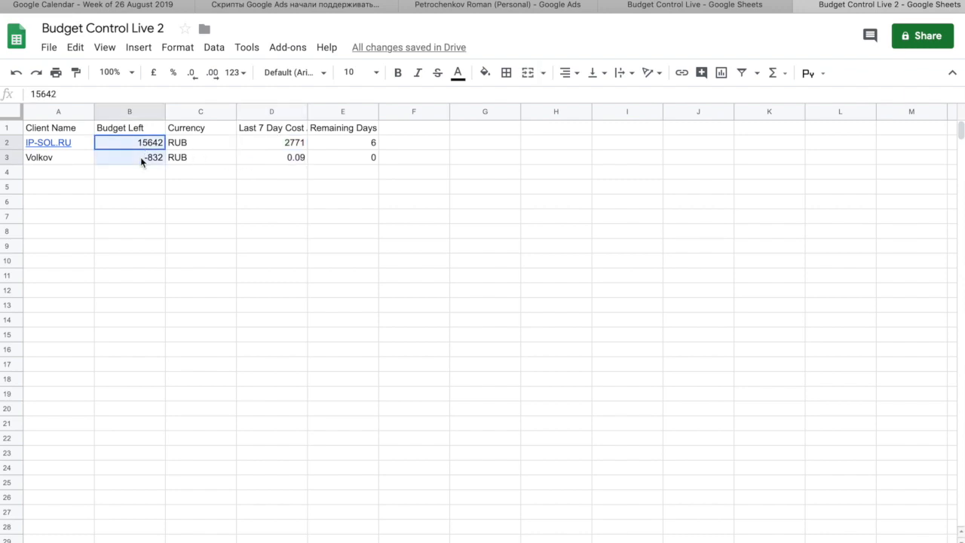
pyautogui.click(200, 143)
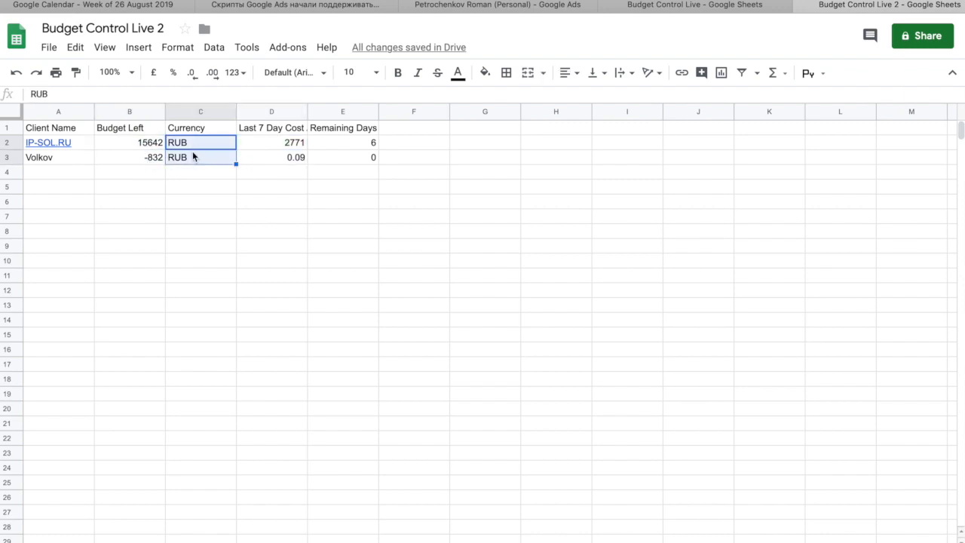
pyautogui.click(129, 142)
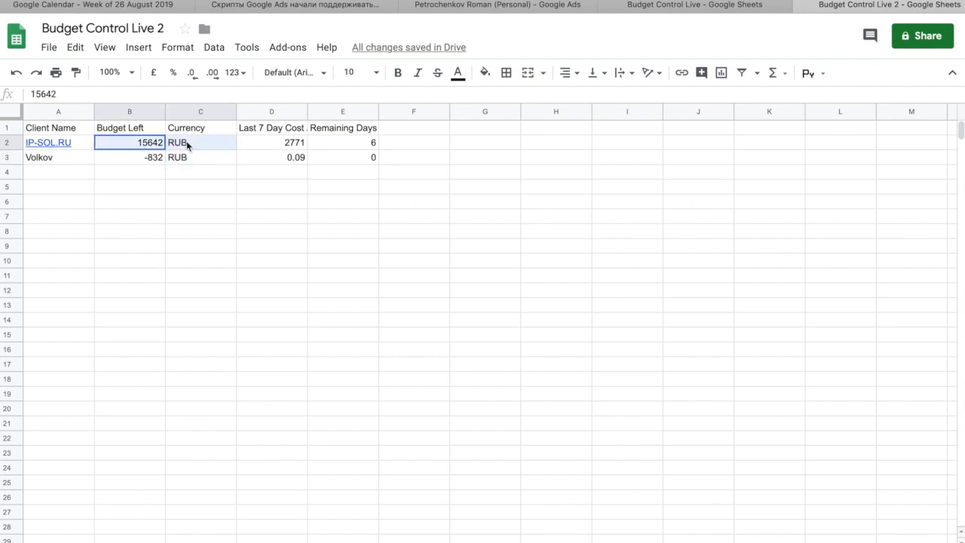
pyautogui.click(343, 143)
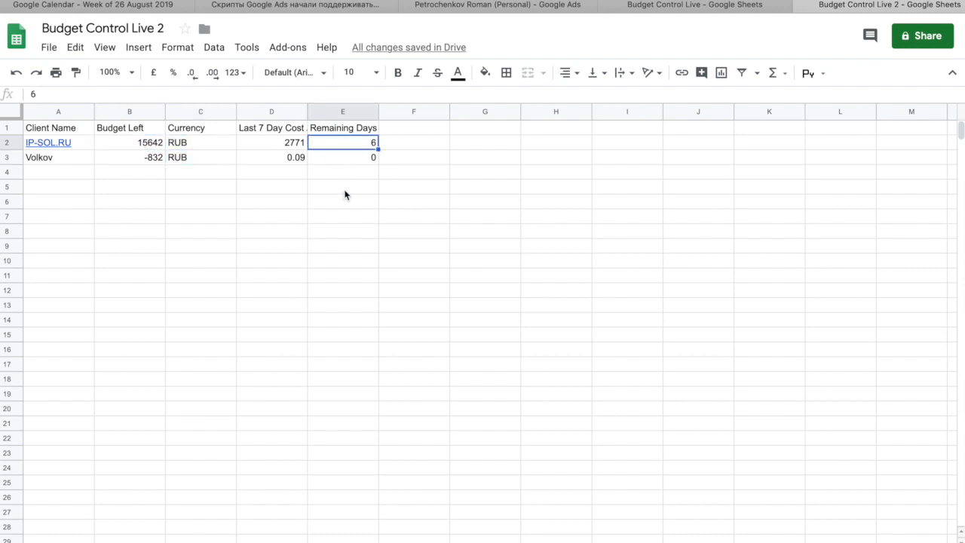
pyautogui.moveTo(347, 183)
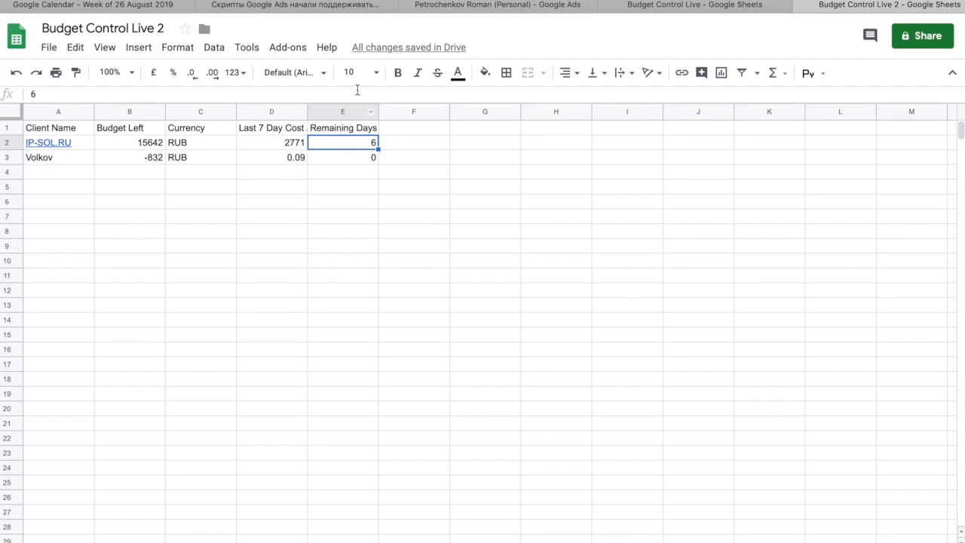
pyautogui.click(497, 5)
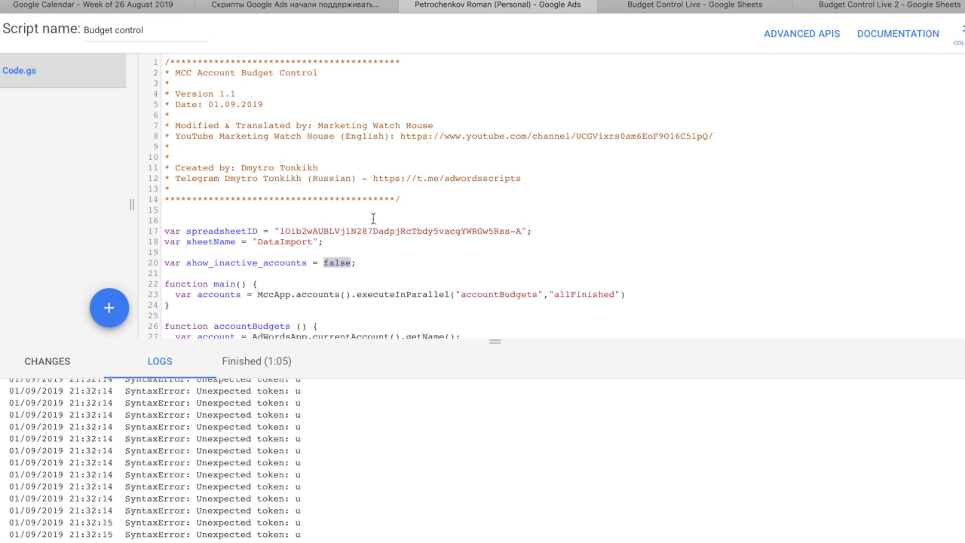
# Step: Set show_inactive_accounts to true and go back to the spreadsheet to check results
pyautogui.scroll(-3)
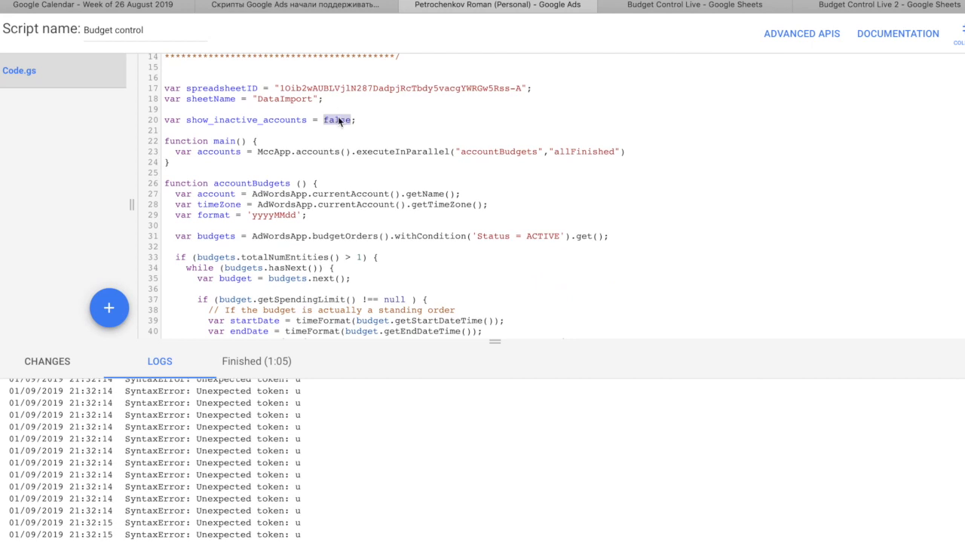
pyautogui.write('true')
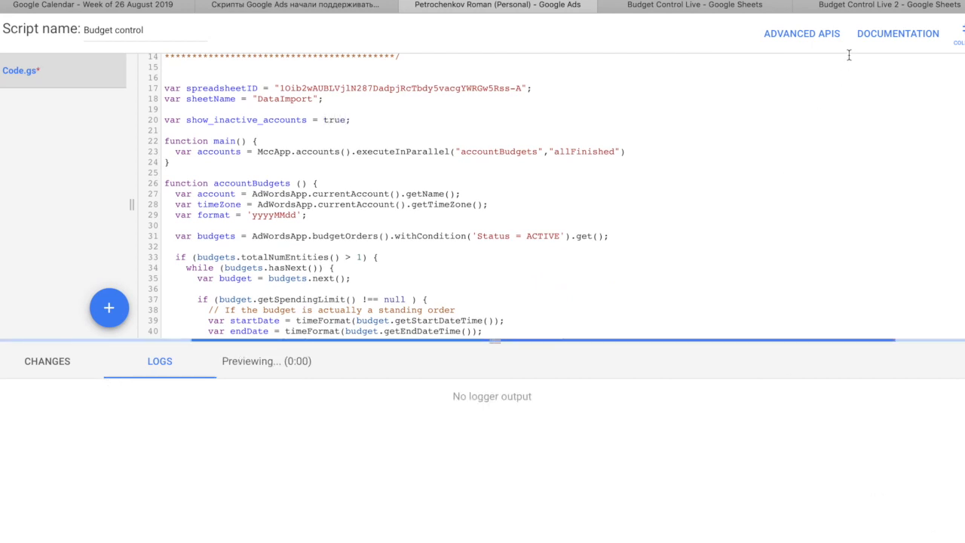
pyautogui.click(889, 5)
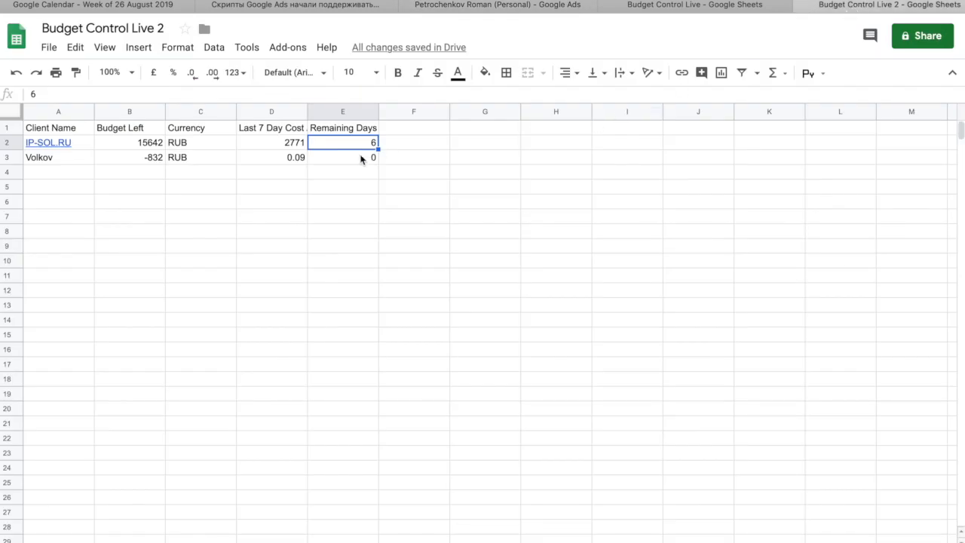
pyautogui.moveTo(285, 176)
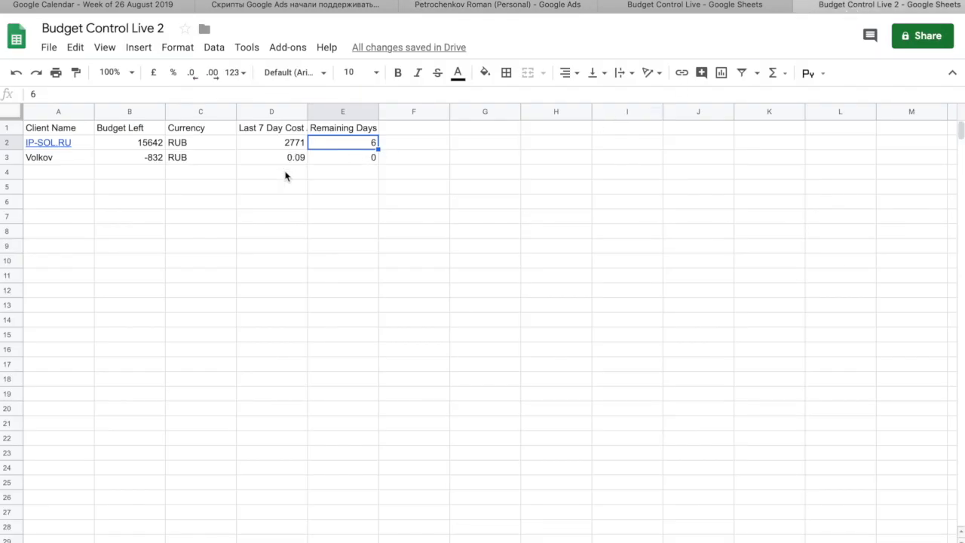
# Step: Enter =SORT(DataImport!A:E,DataImport!D:D,False) on Data For Human to sort by 7-day cost
pyautogui.moveTo(272, 172); pyautogui.dragTo(272, 423)
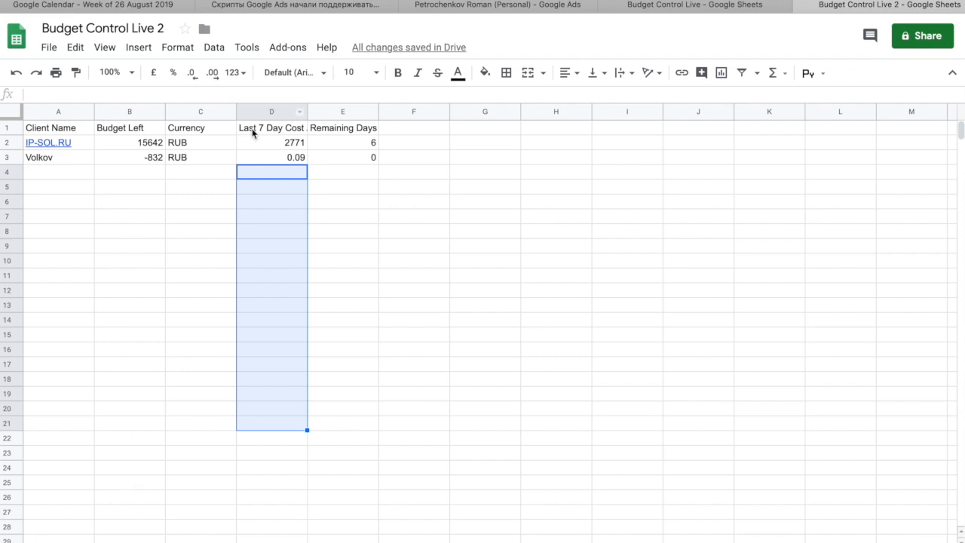
pyautogui.moveTo(203, 146)
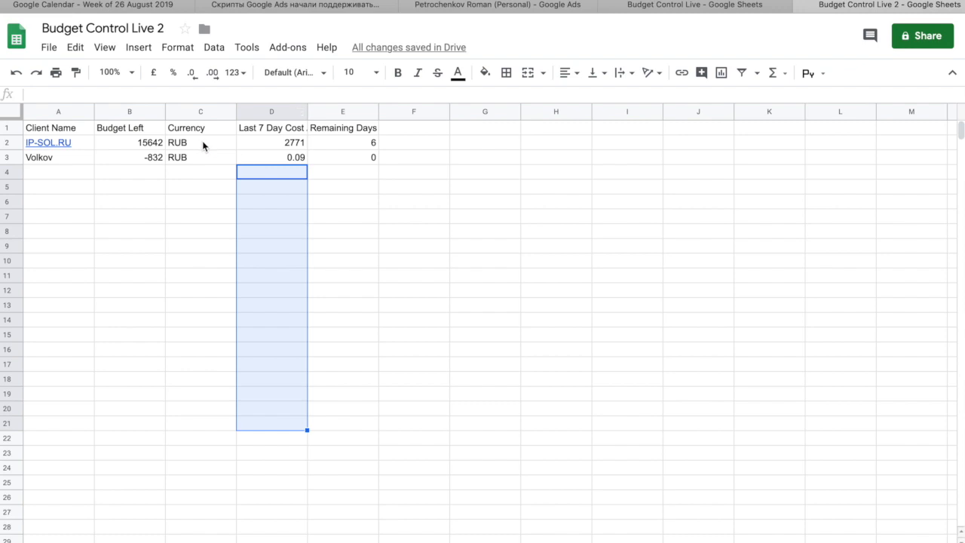
pyautogui.moveTo(204, 147)
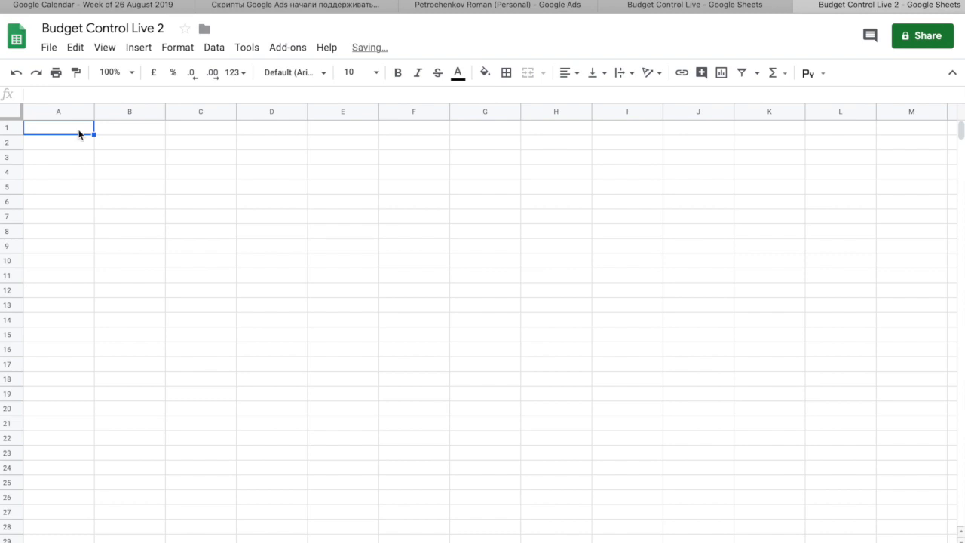
pyautogui.write('=SORT(DataImport!A:E,')
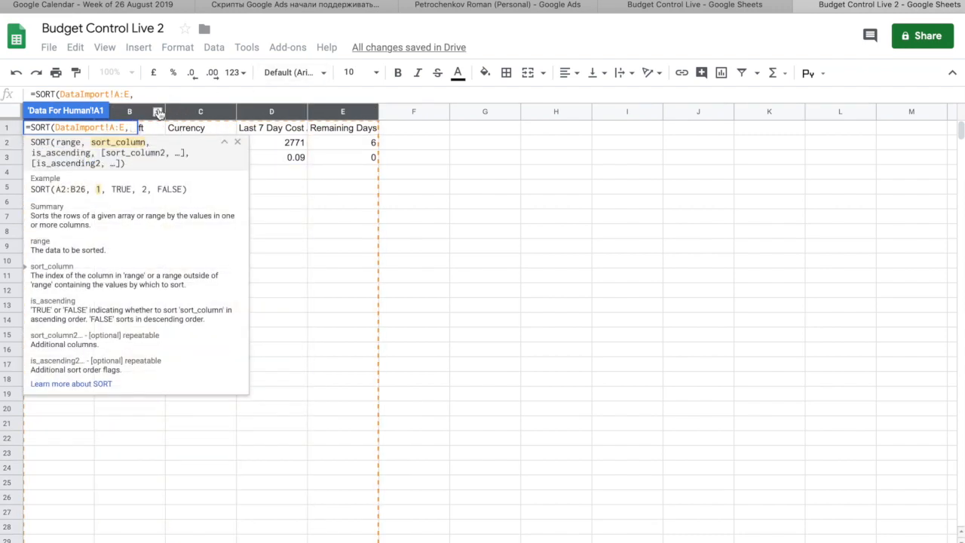
pyautogui.moveTo(316, 109)
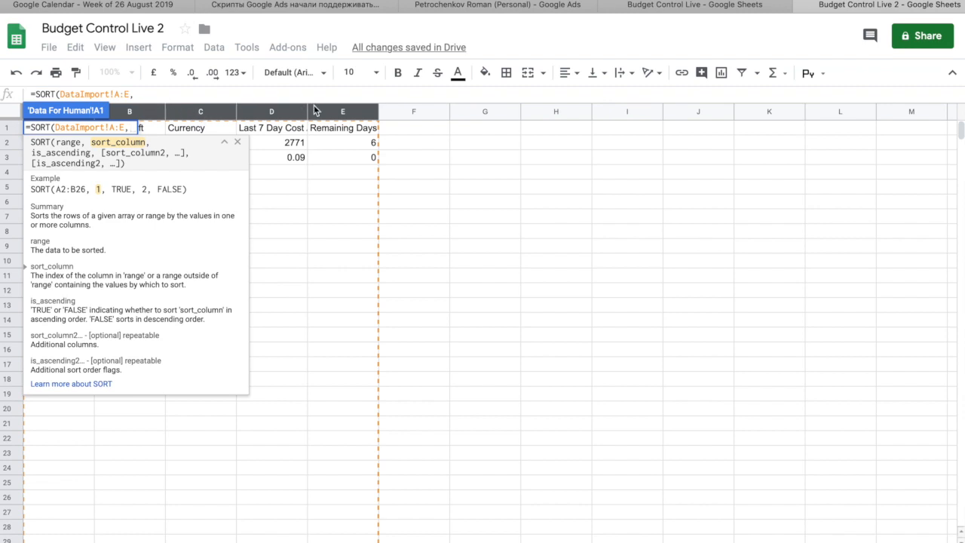
pyautogui.write('DataImport!D:D,')
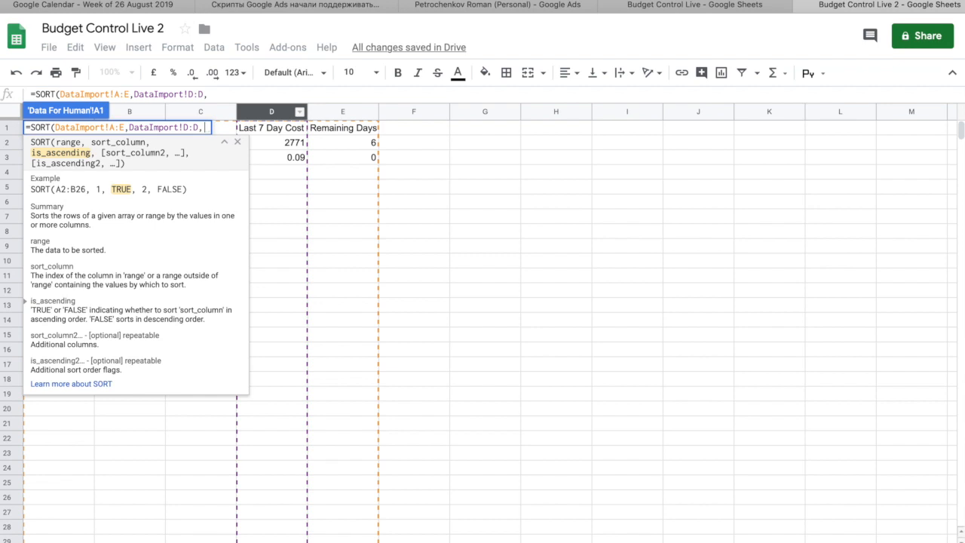
pyautogui.write('False)')
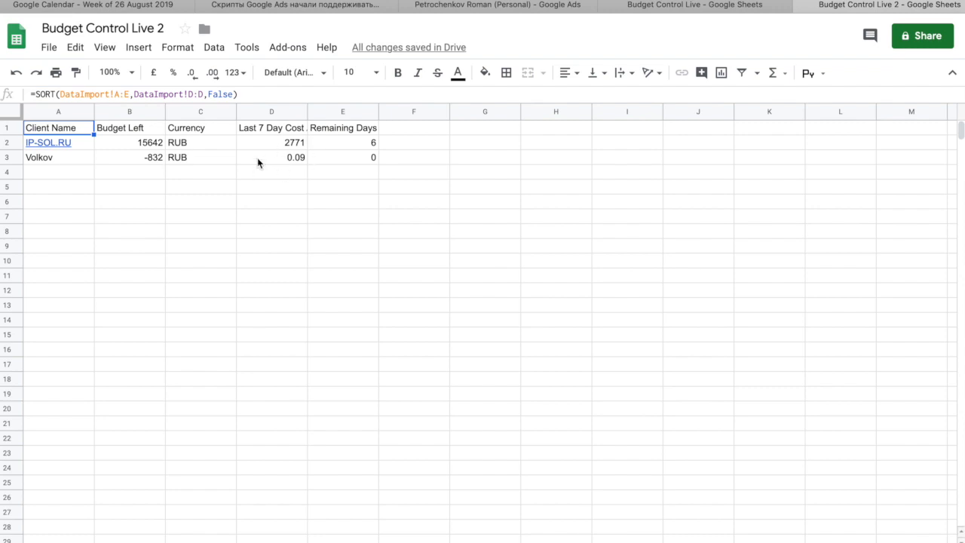
pyautogui.moveTo(265, 302)
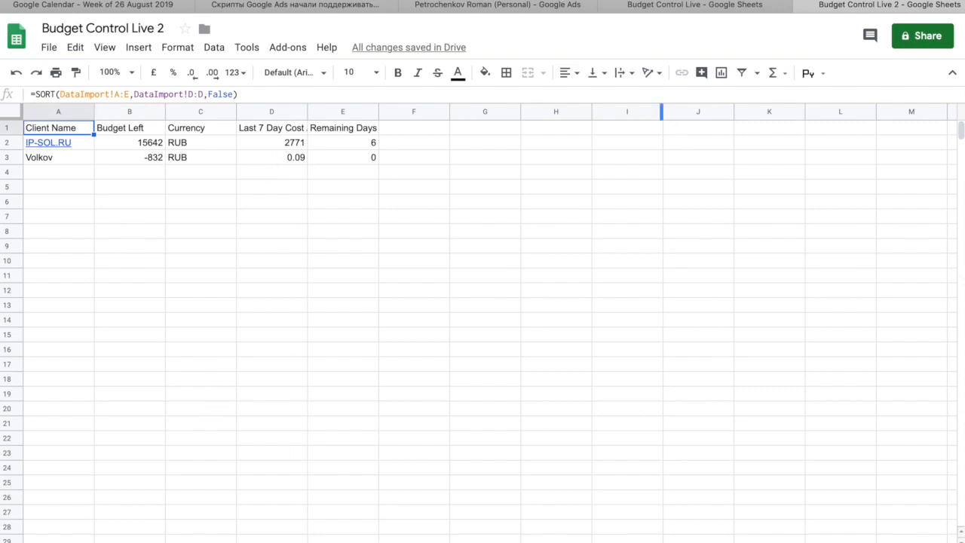
pyautogui.click(496, 5)
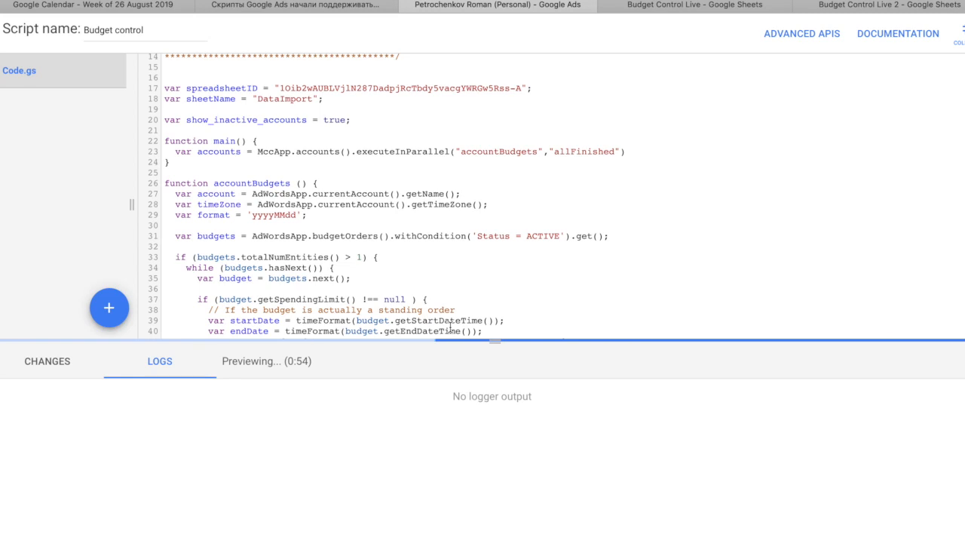
pyautogui.moveTo(515, 252)
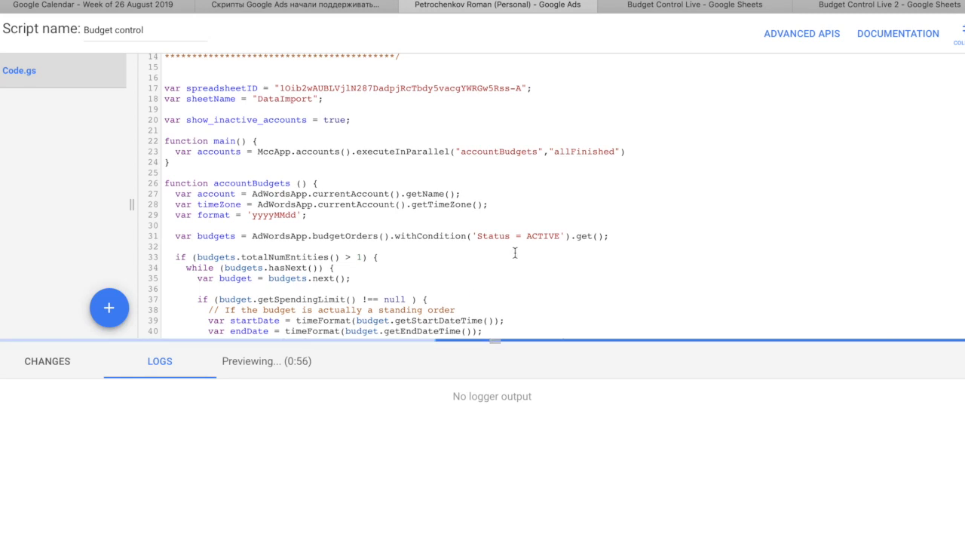
pyautogui.moveTo(498, 267)
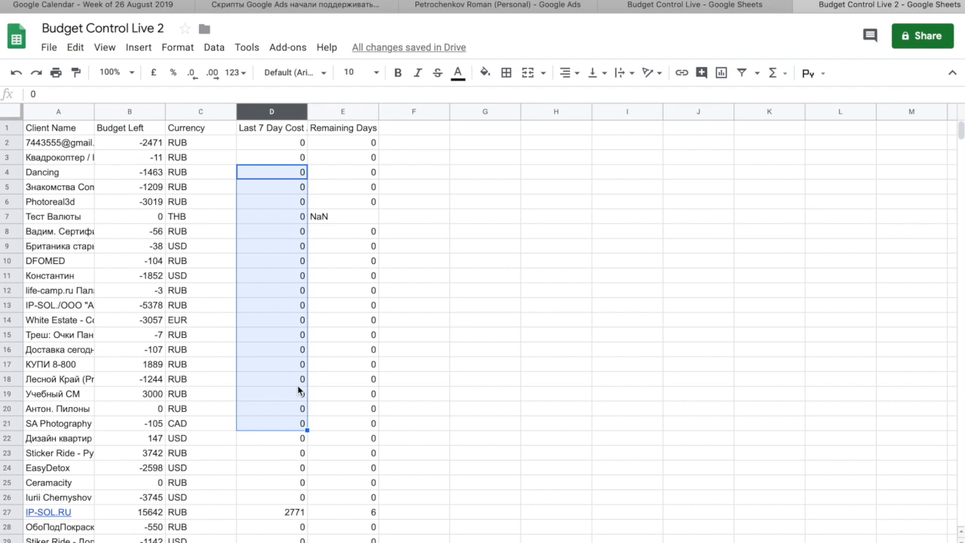
pyautogui.moveTo(209, 252)
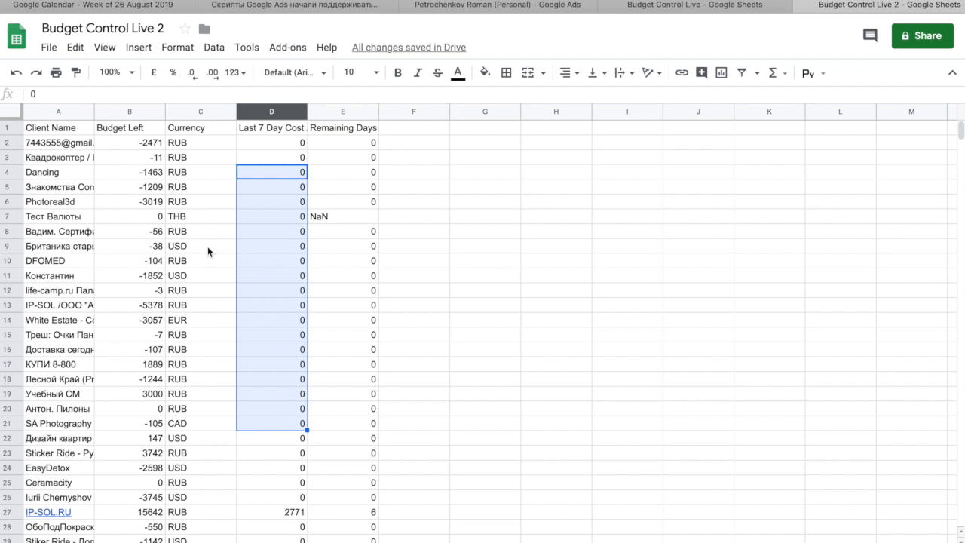
# Step: Confirm zero-cost accounts on DataImport and IP-SOL.RU and Volkov leading the sorted sheet
pyautogui.click(59, 142)
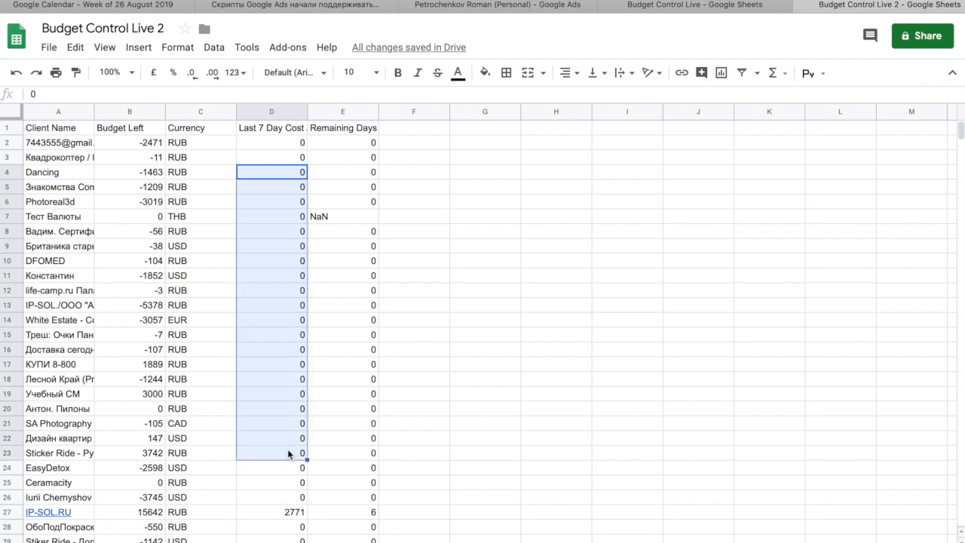
pyautogui.moveTo(189, 226)
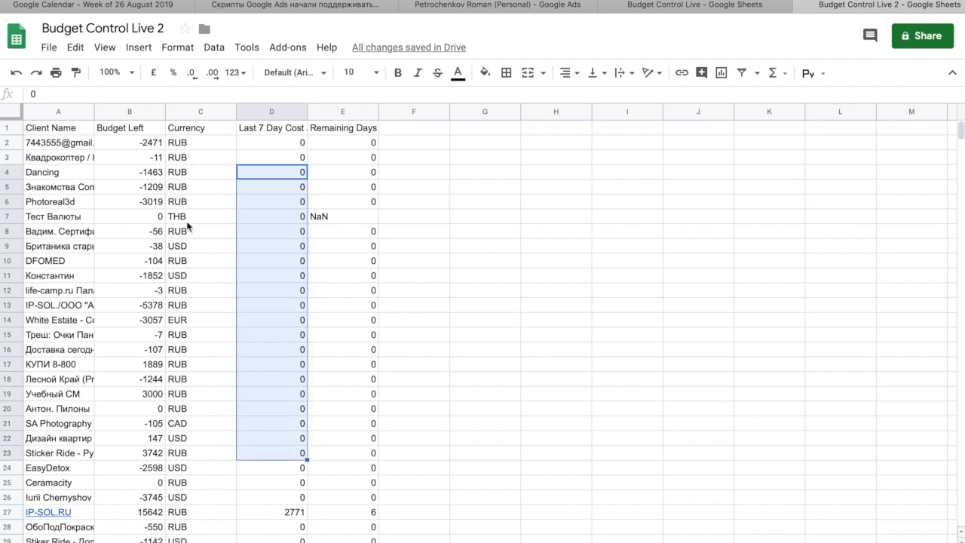
pyautogui.click(200, 245)
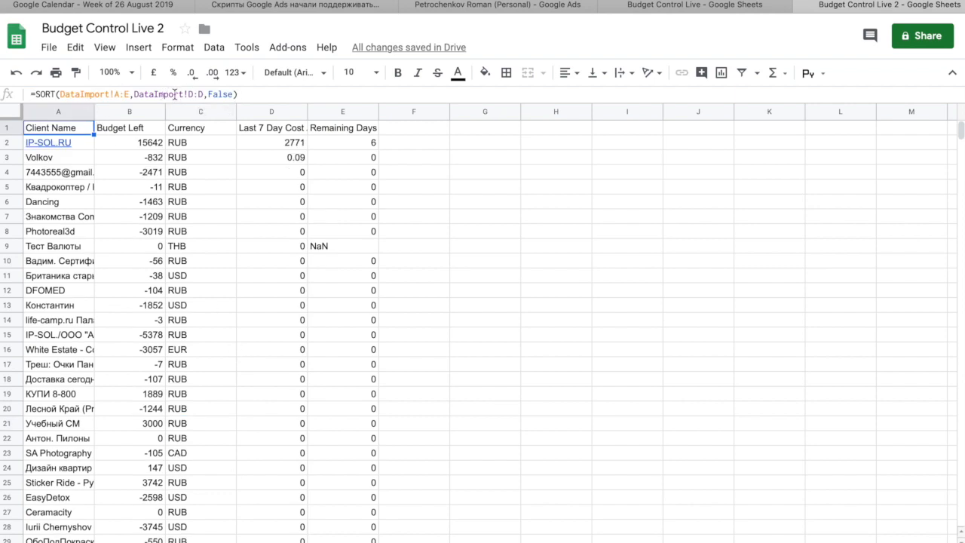
pyautogui.click(271, 142)
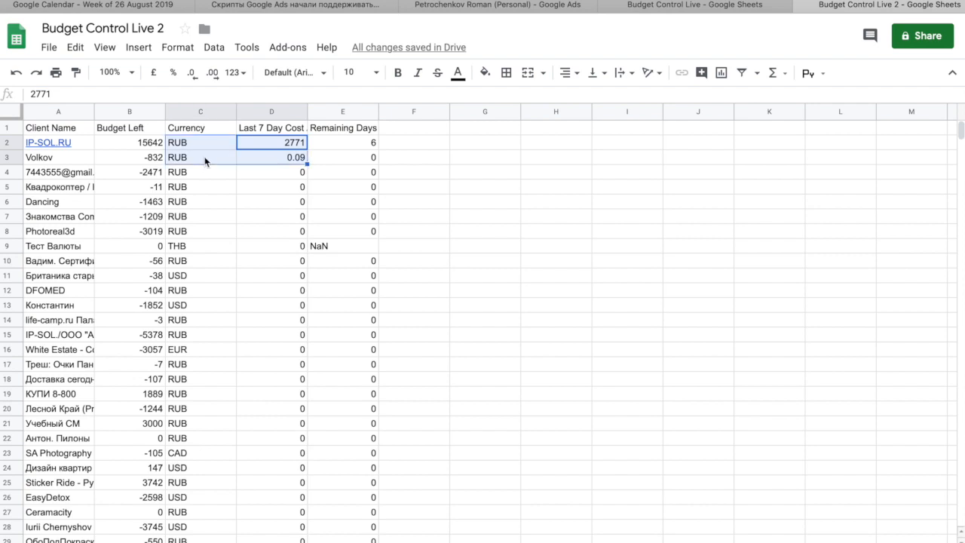
pyautogui.moveTo(256, 187)
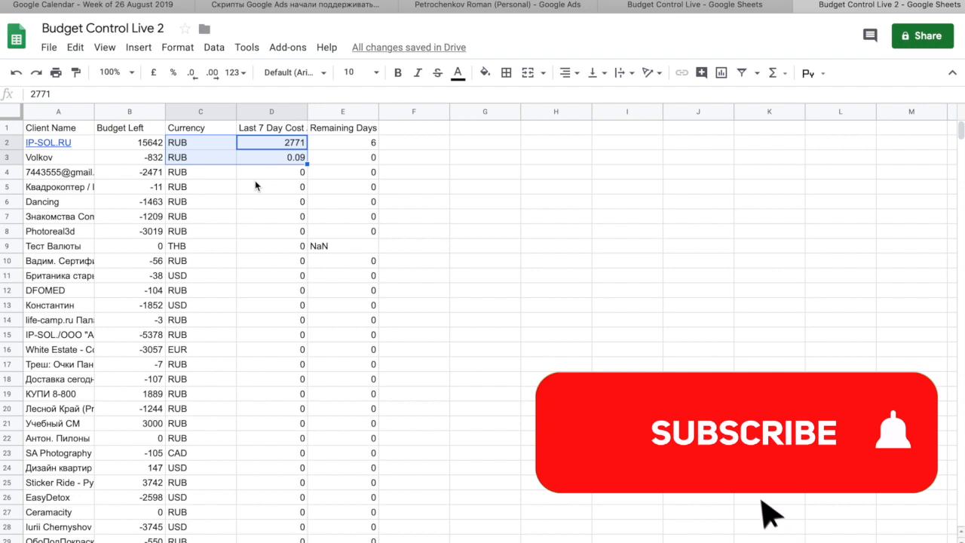
pyautogui.click(743, 432)
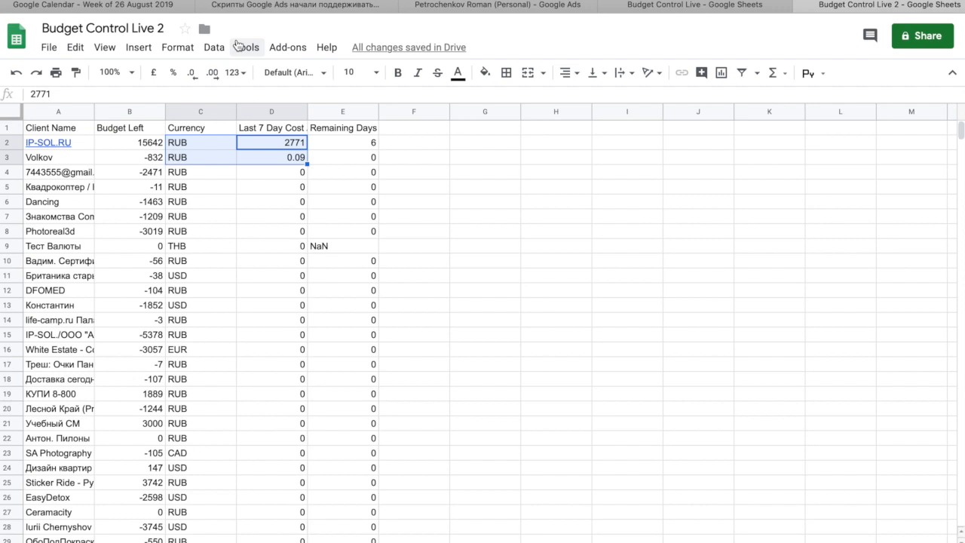
pyautogui.moveTo(302, 39)
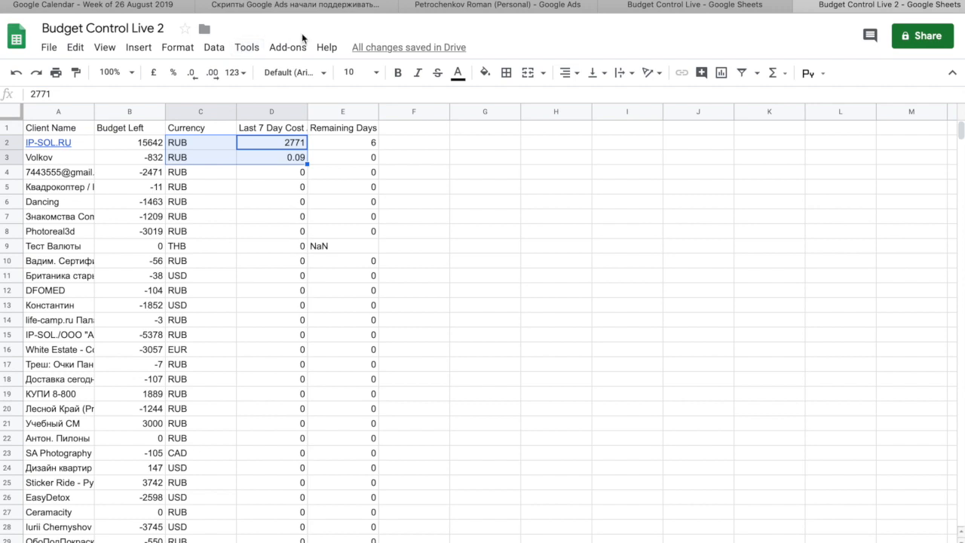
pyautogui.click(288, 47)
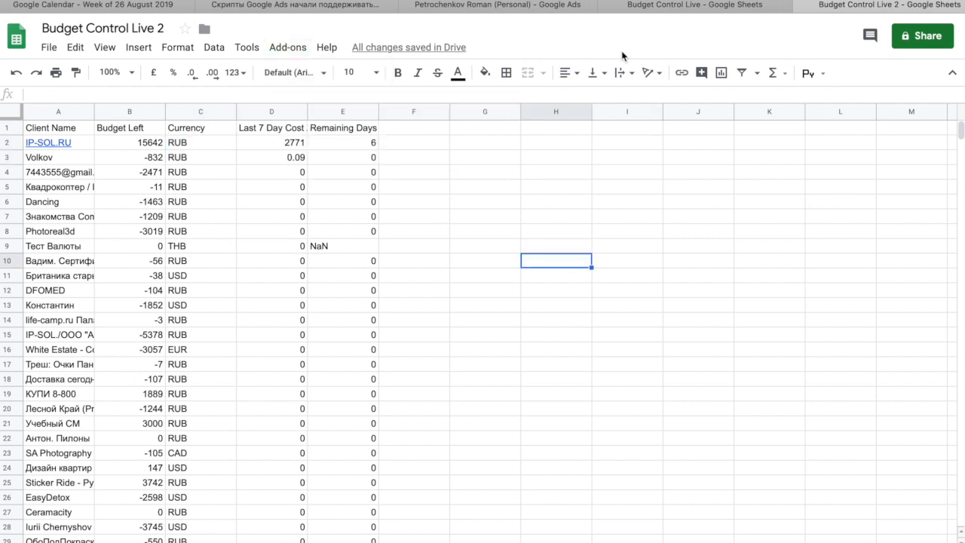
pyautogui.click(496, 6)
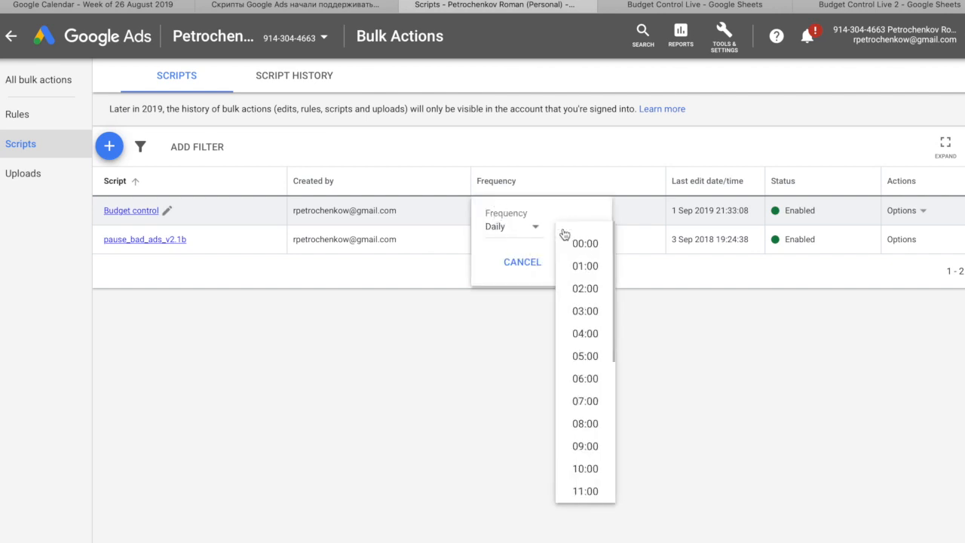
# Step: Set Budget control's run time to 09:00 daily and save the schedule
pyautogui.scroll(-3)
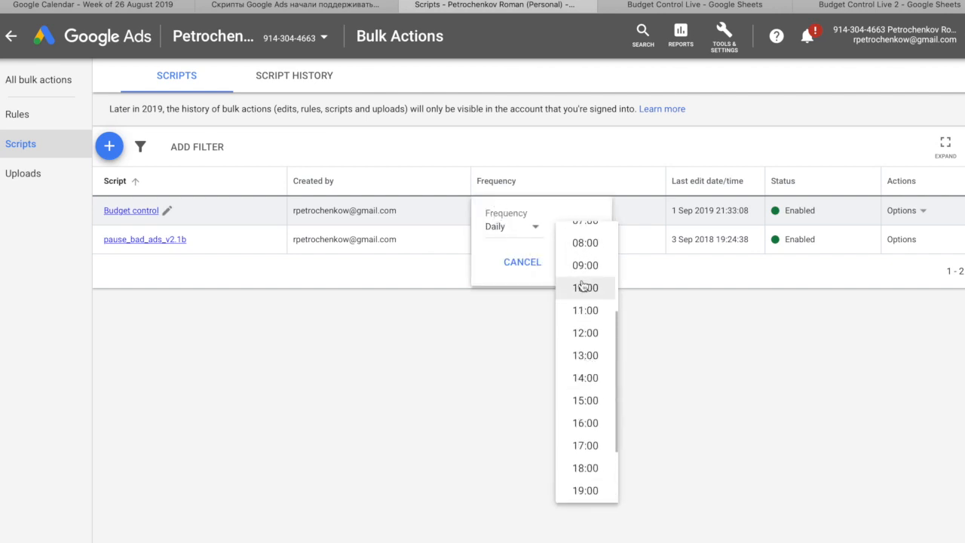
pyautogui.click(585, 265)
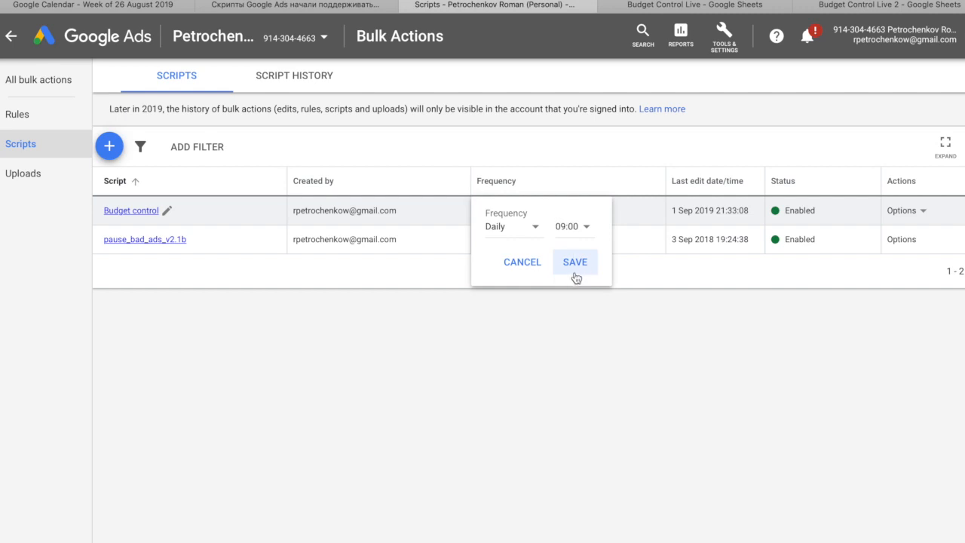
pyautogui.click(575, 261)
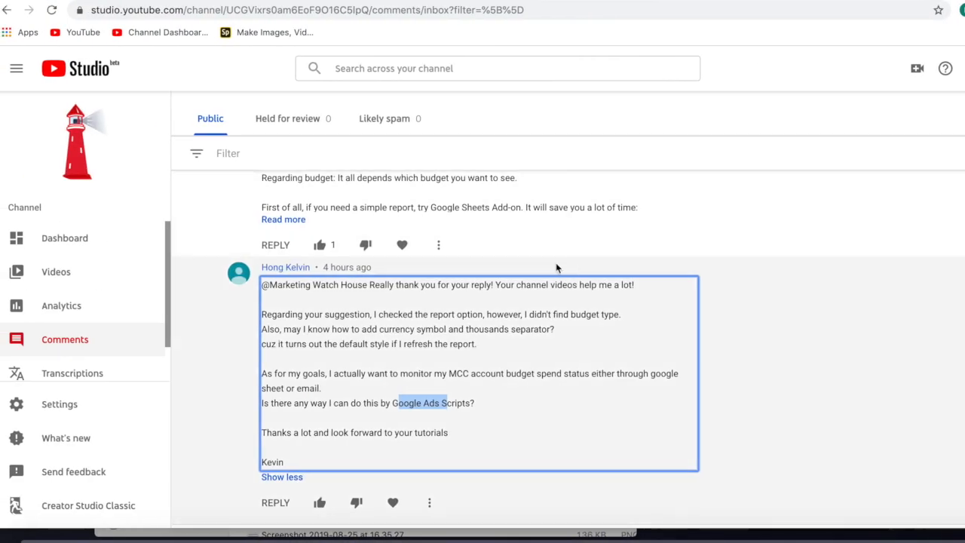
pyautogui.moveTo(473, 283)
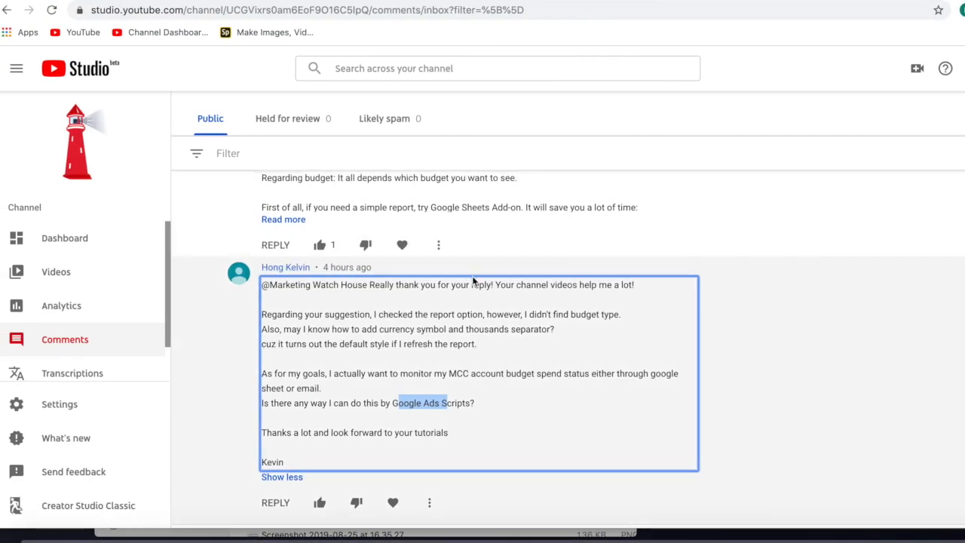